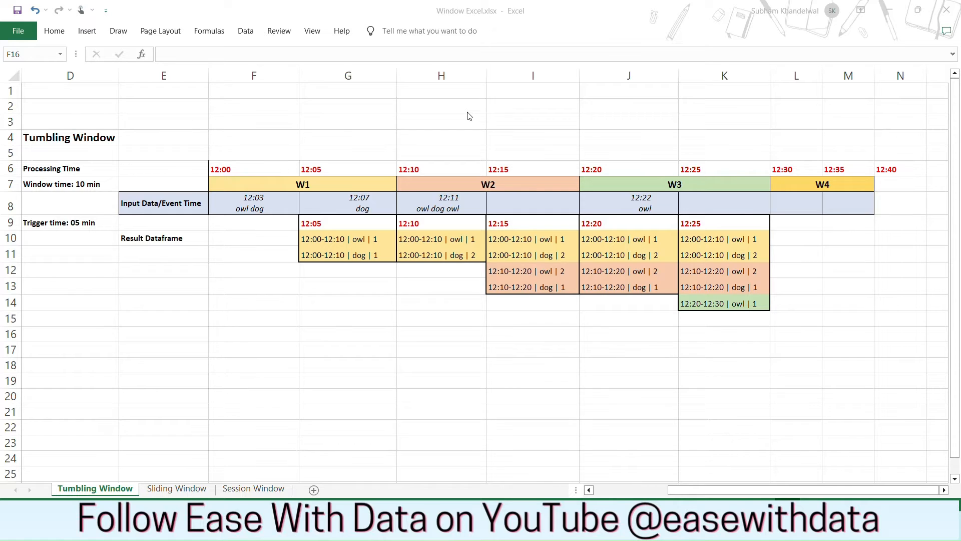
pyautogui.moveTo(168, 205)
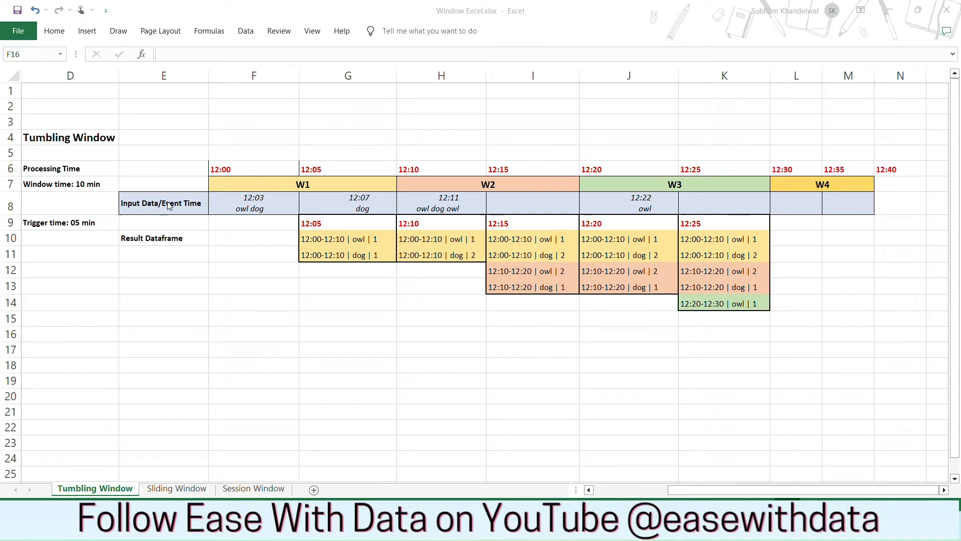
# Review the Processing Time row, the W2 and W4 window headers and the Input Data row with its 05 min trigger label.
pyautogui.click(70, 169)
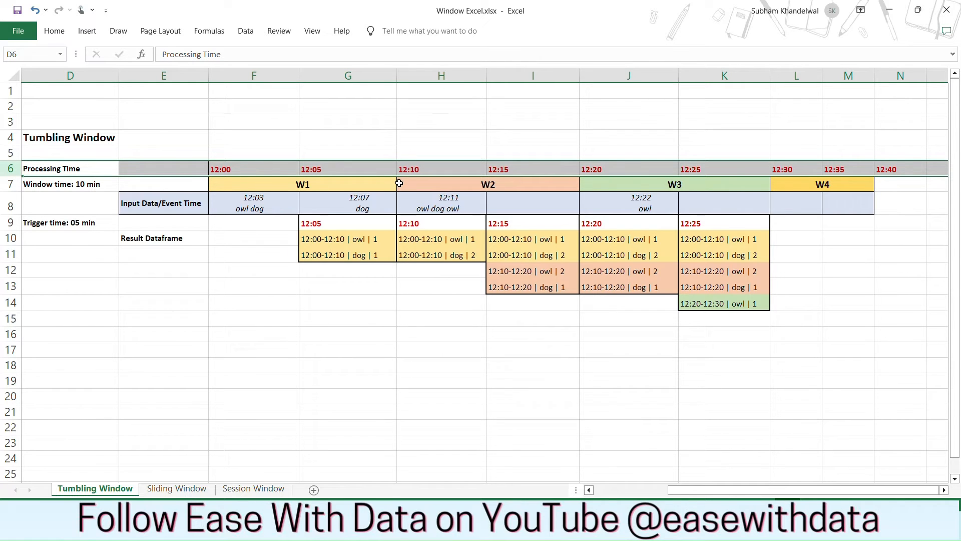
pyautogui.click(69, 184)
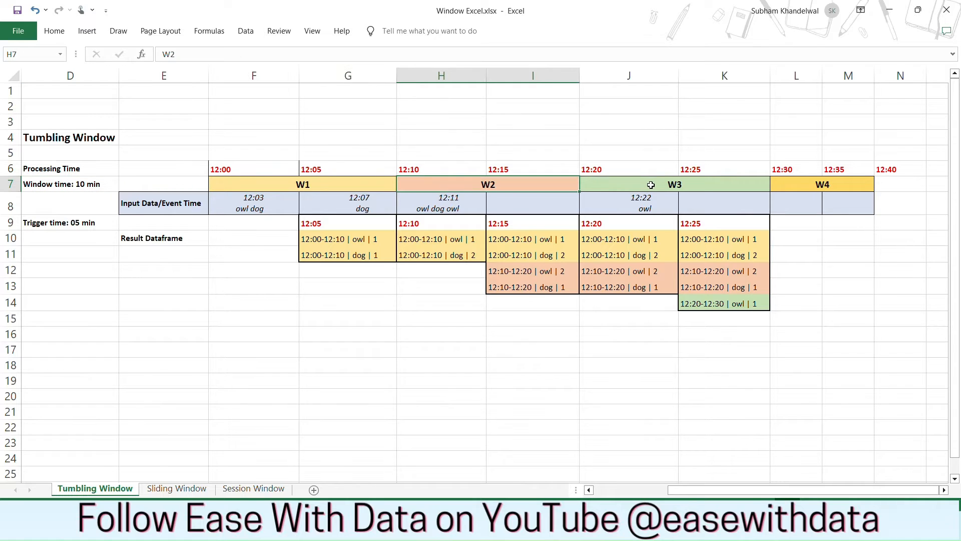
pyautogui.click(821, 184)
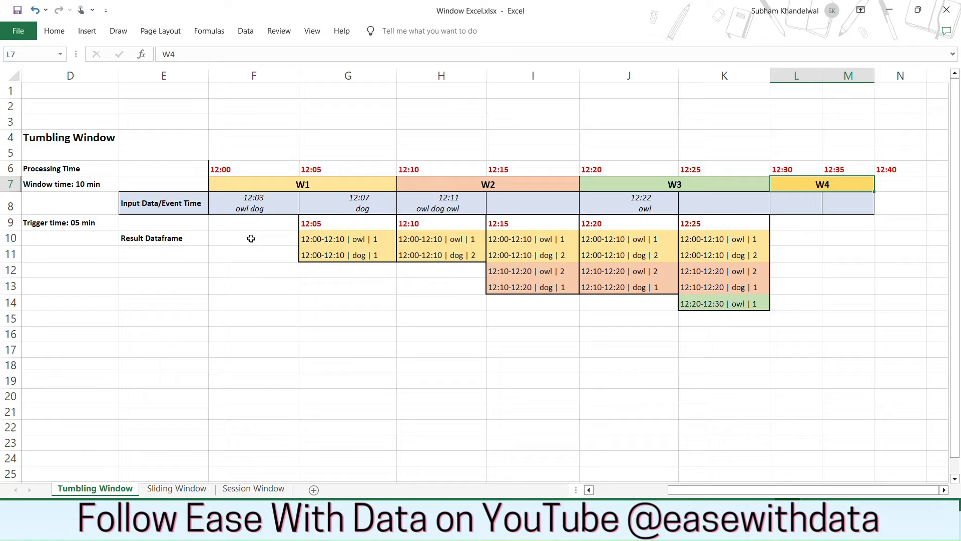
pyautogui.click(163, 184)
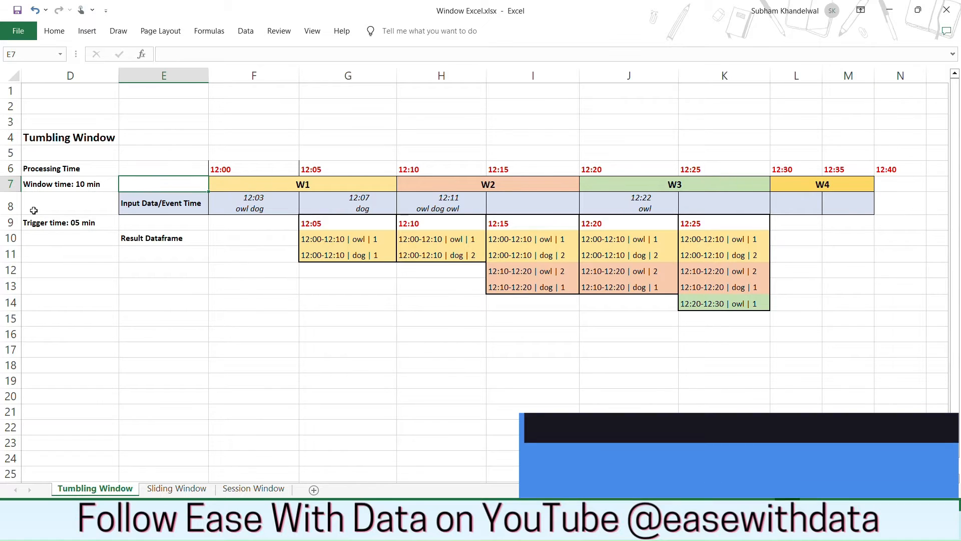
pyautogui.click(10, 205)
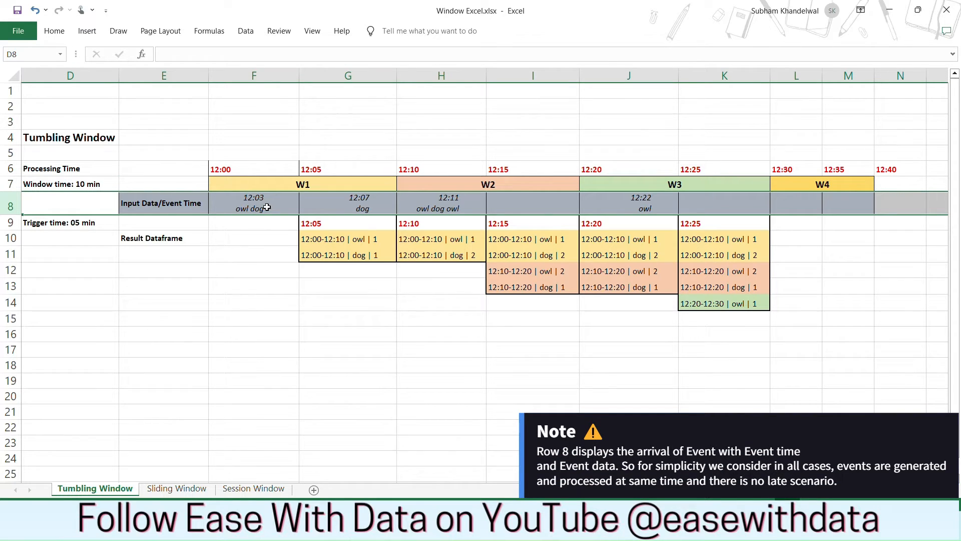
pyautogui.moveTo(92, 222)
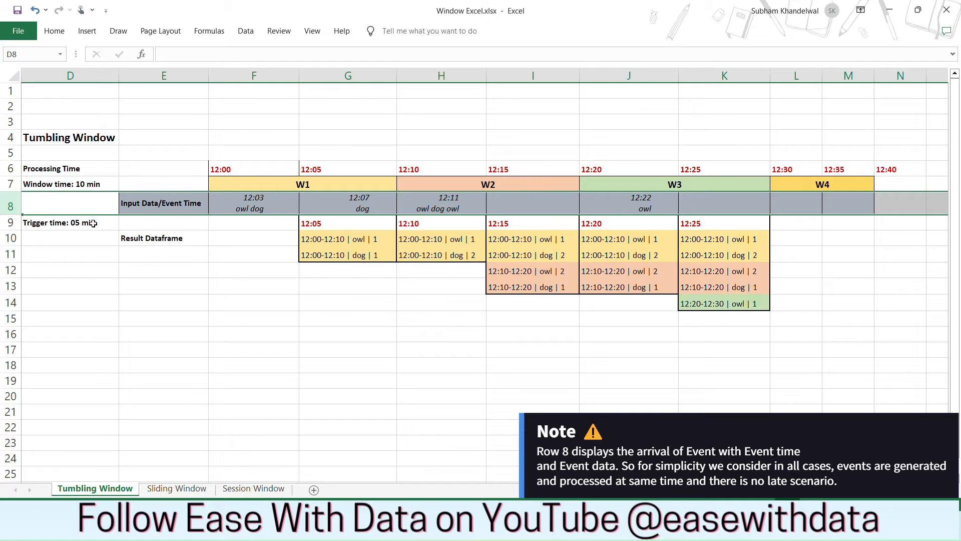
pyautogui.click(70, 222)
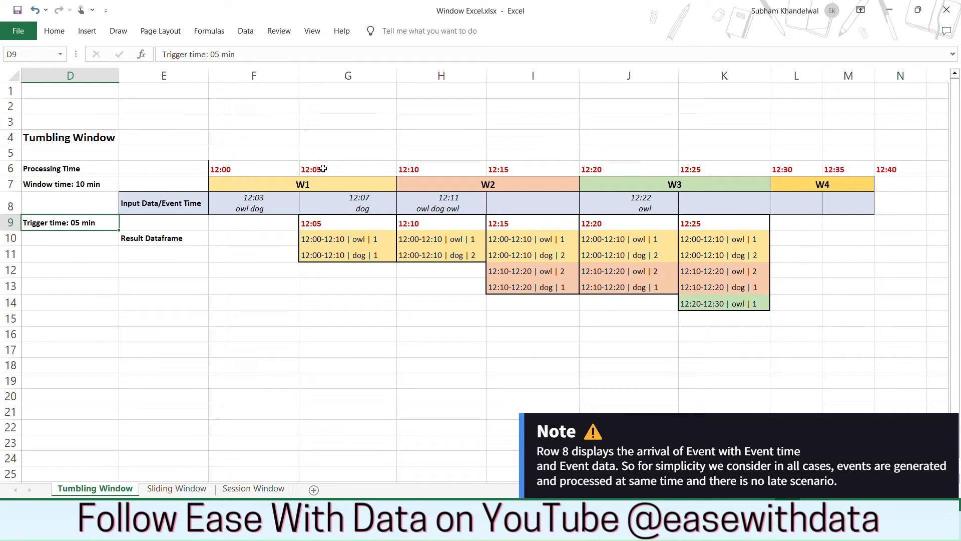
pyautogui.moveTo(690, 179)
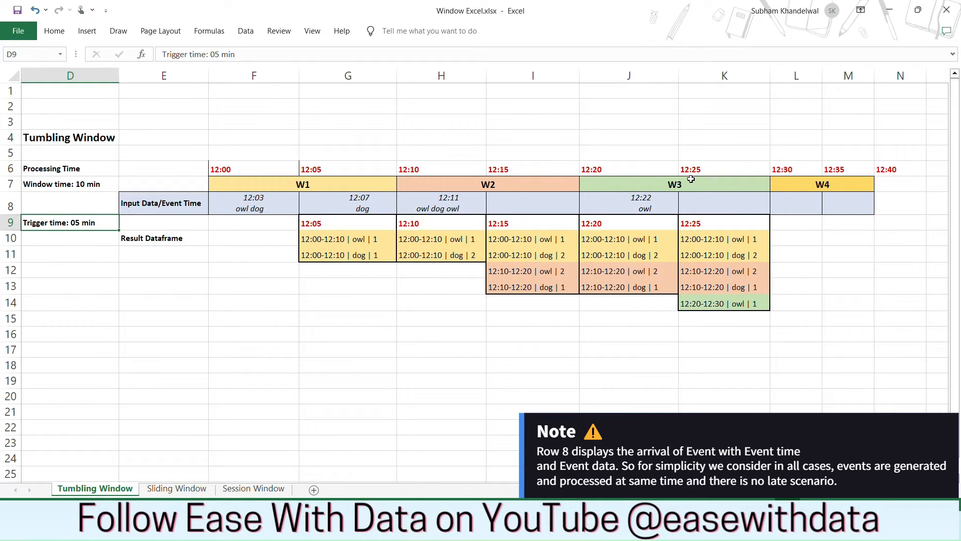
# Trace the 12:05 and 12:10 trigger results back to the 12:03 owl dog and 12:07 dog events, including the dog count of 2.
pyautogui.click(164, 238)
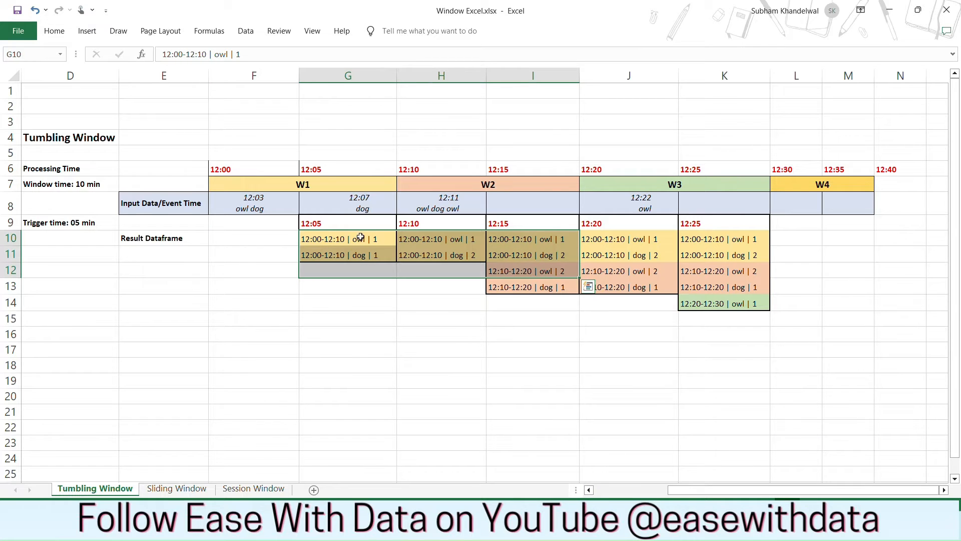
pyautogui.click(253, 203)
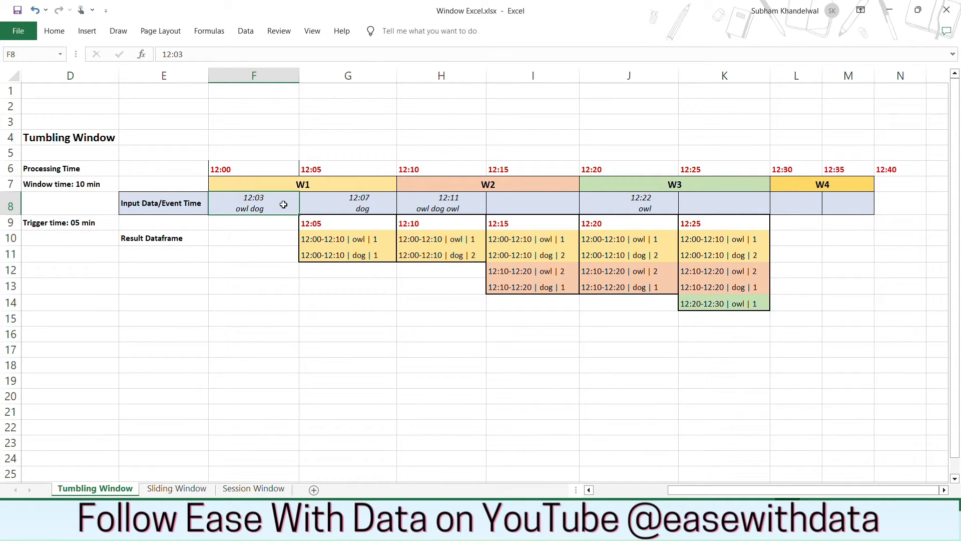
pyautogui.moveTo(277, 203)
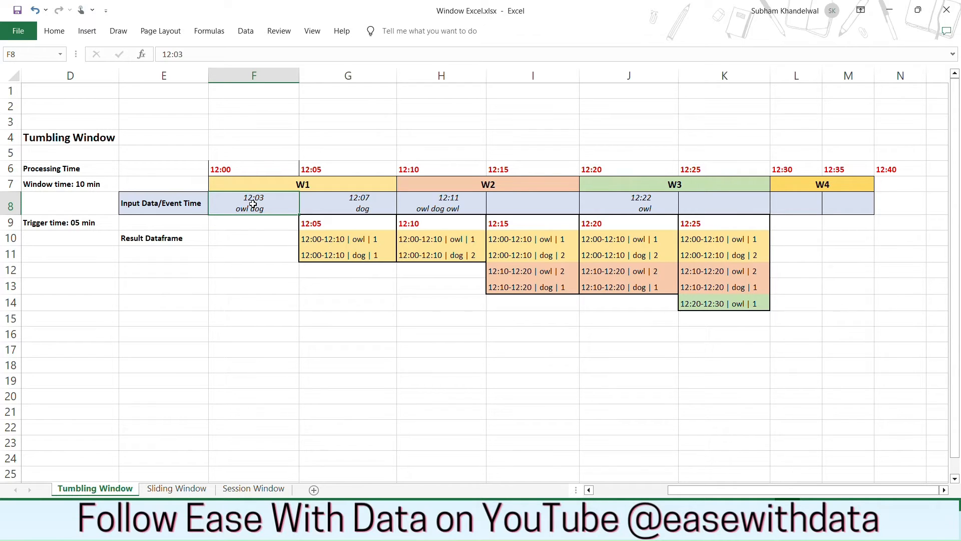
pyautogui.moveTo(242, 217)
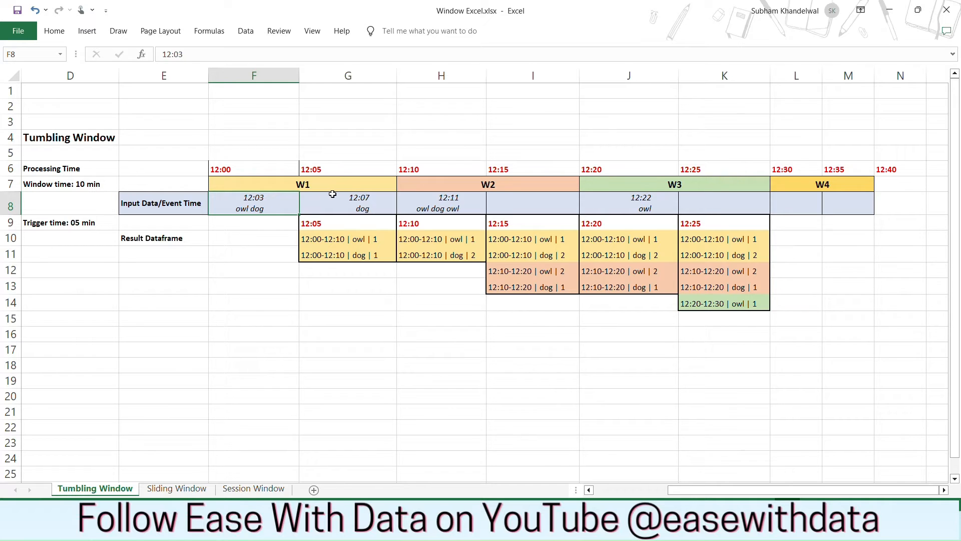
pyautogui.click(348, 239)
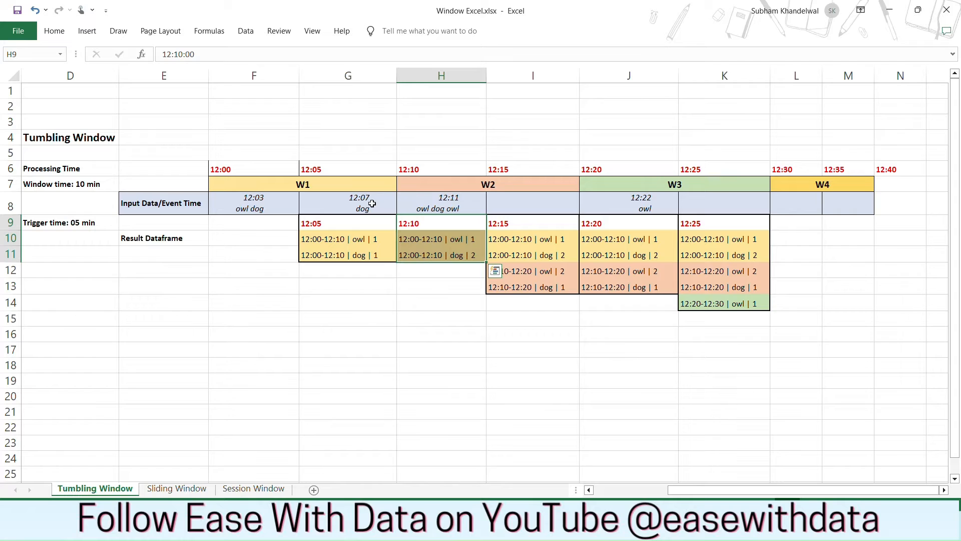
pyautogui.click(348, 203)
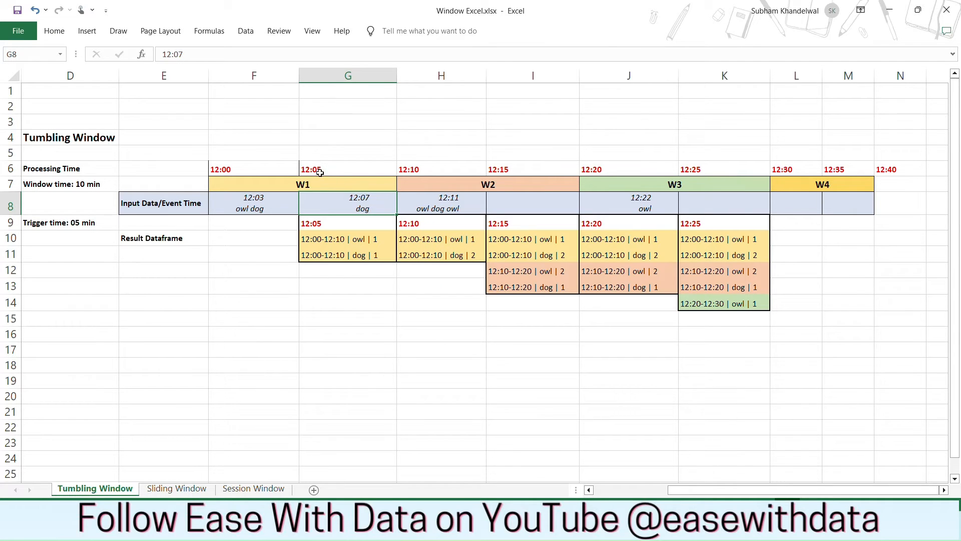
pyautogui.moveTo(365, 206)
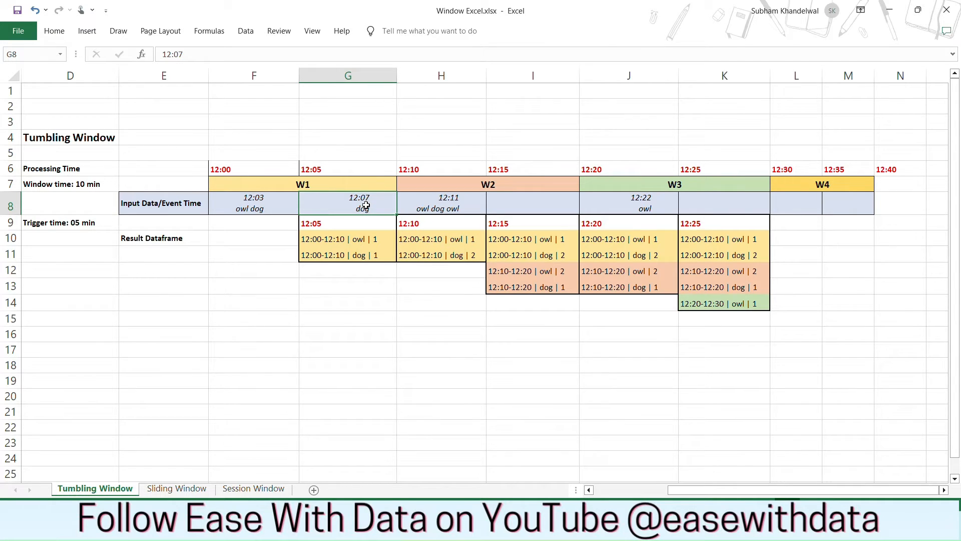
pyautogui.click(440, 254)
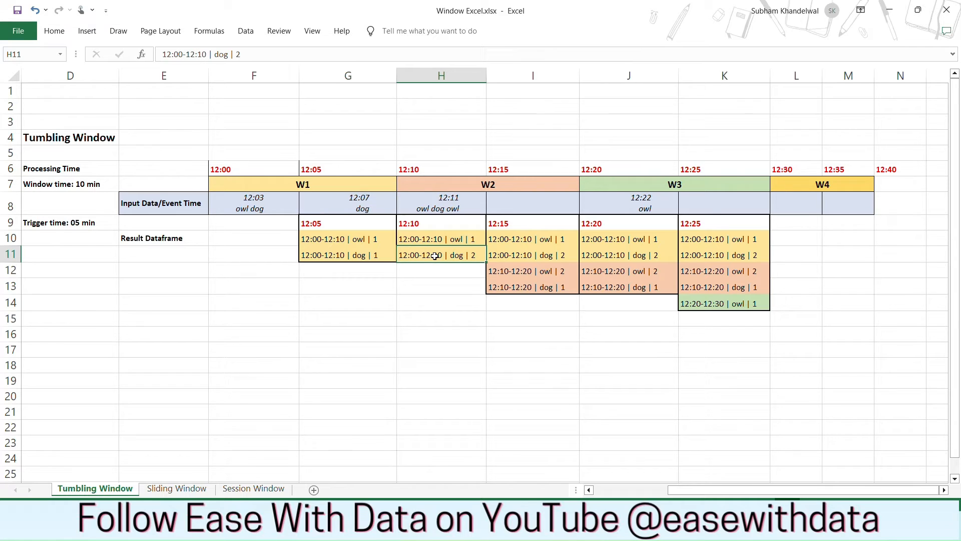
pyautogui.moveTo(477, 220)
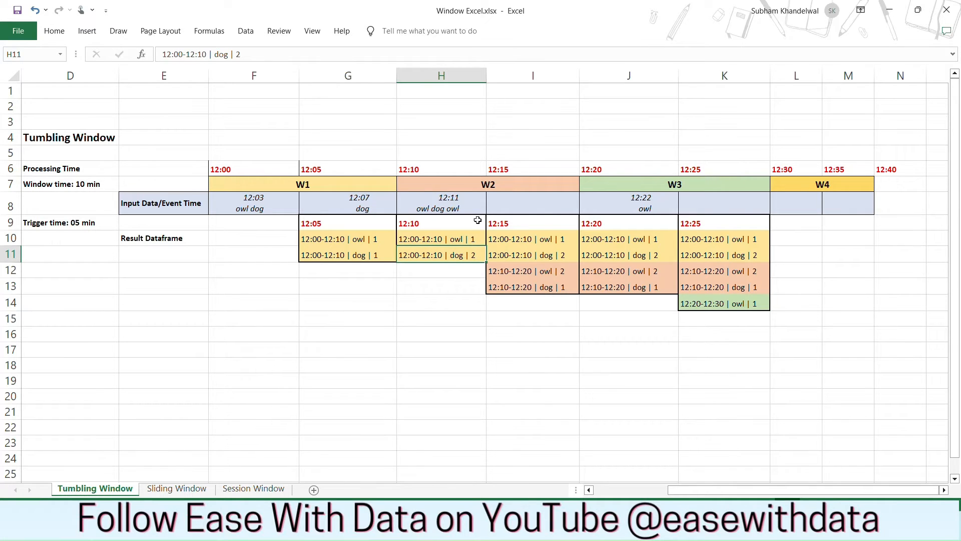
pyautogui.click(441, 203)
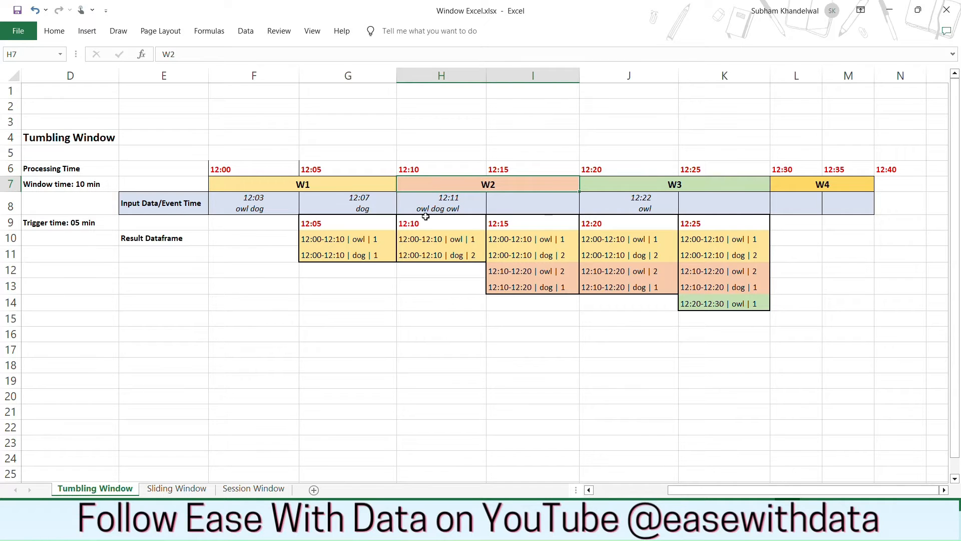
# Check the 12:15, 12:20 and 12:25 trigger results, including the 12:10-12:20 owl count of 2 and dog count from the 12:11 events.
pyautogui.click(525, 238)
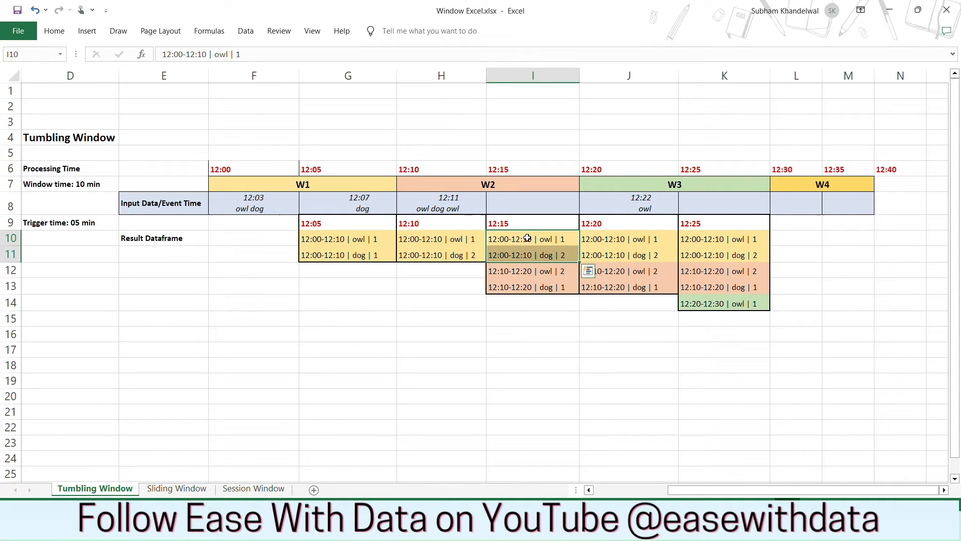
pyautogui.click(532, 270)
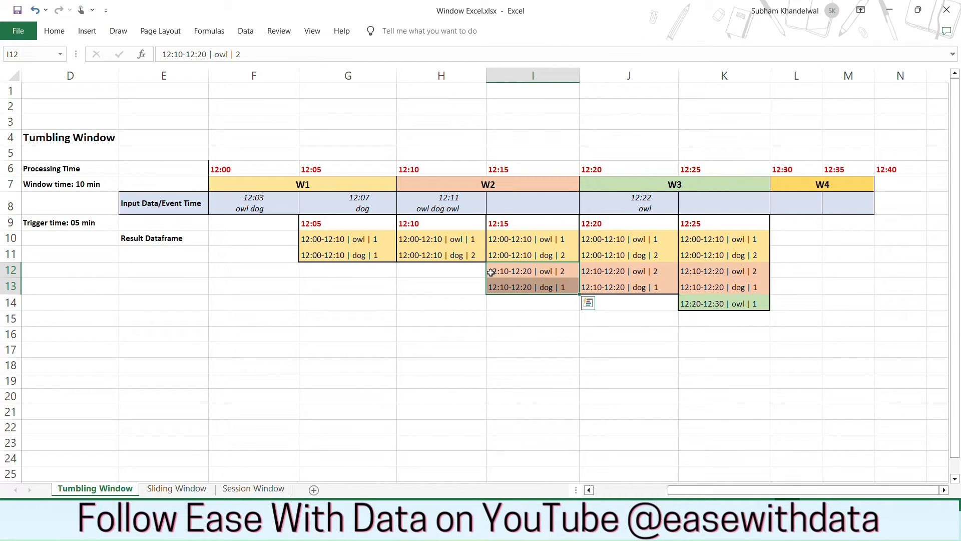
pyautogui.moveTo(529, 276)
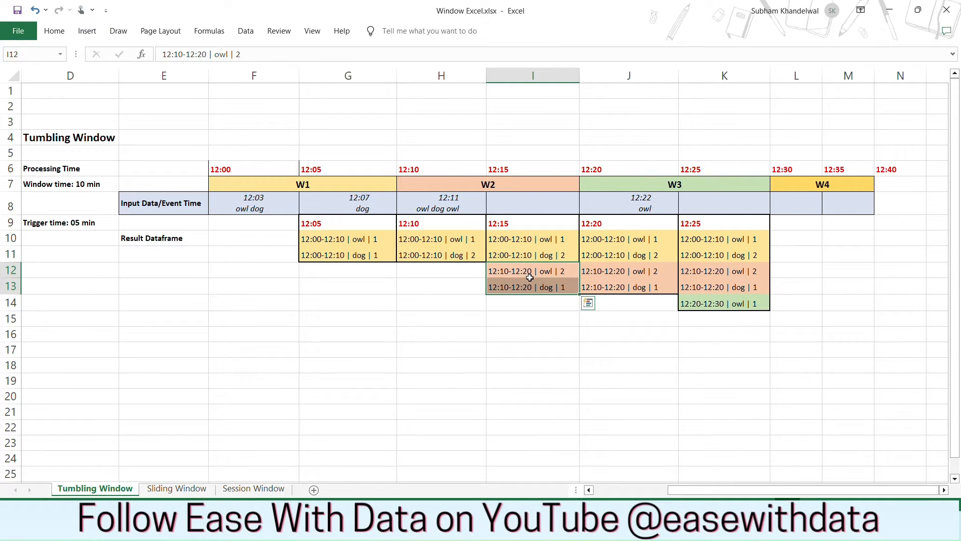
pyautogui.click(532, 222)
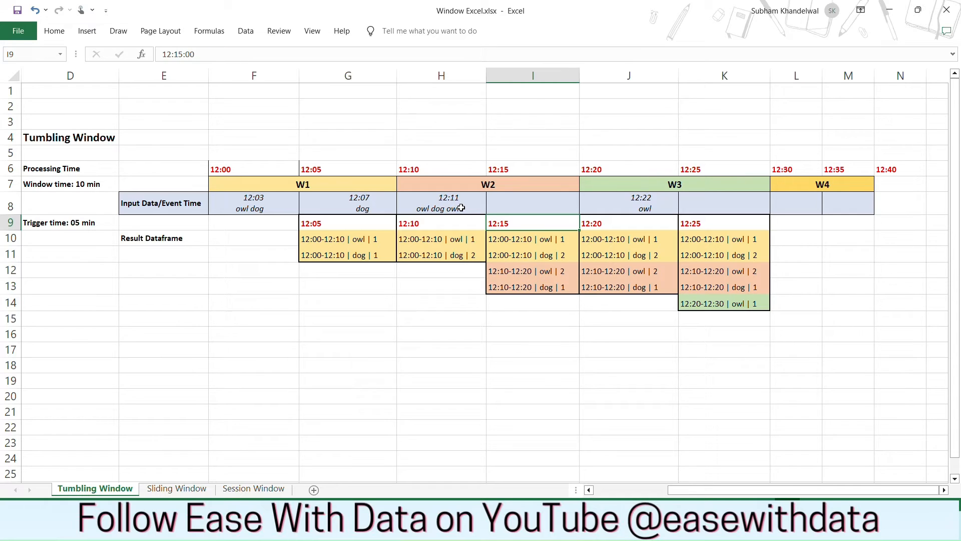
pyautogui.click(441, 203)
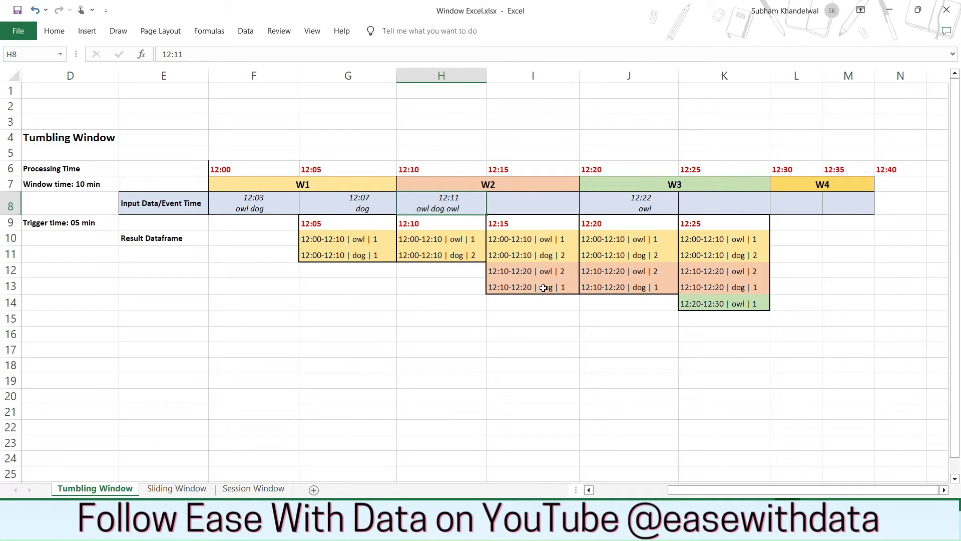
pyautogui.click(531, 287)
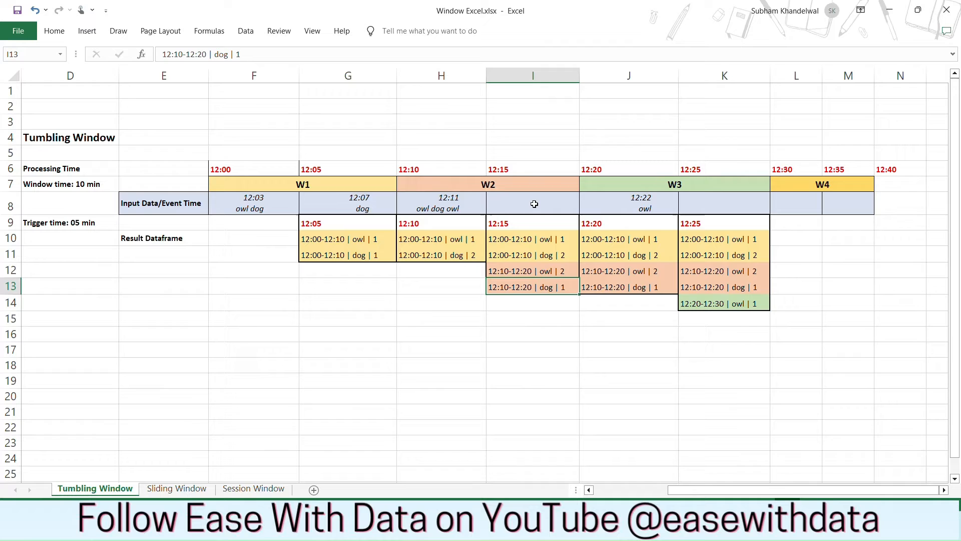
pyautogui.click(532, 203)
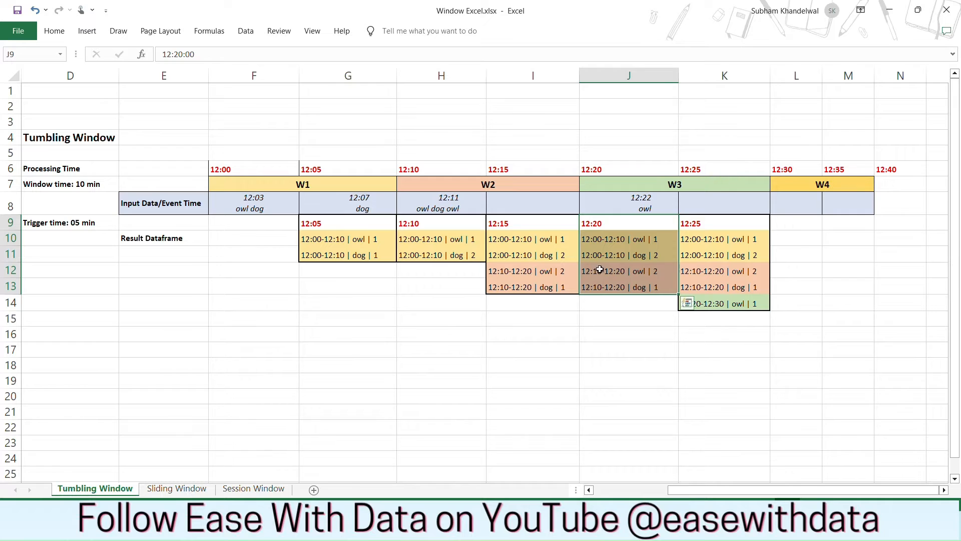
pyautogui.click(628, 203)
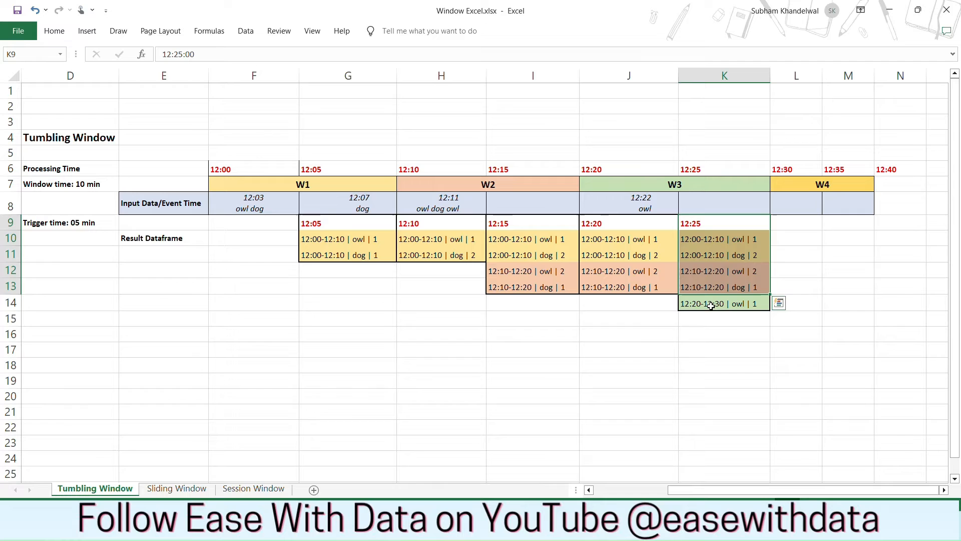
# Switch to the Sliding Window sheet with overlapping windows W1–W4.
pyautogui.click(722, 302)
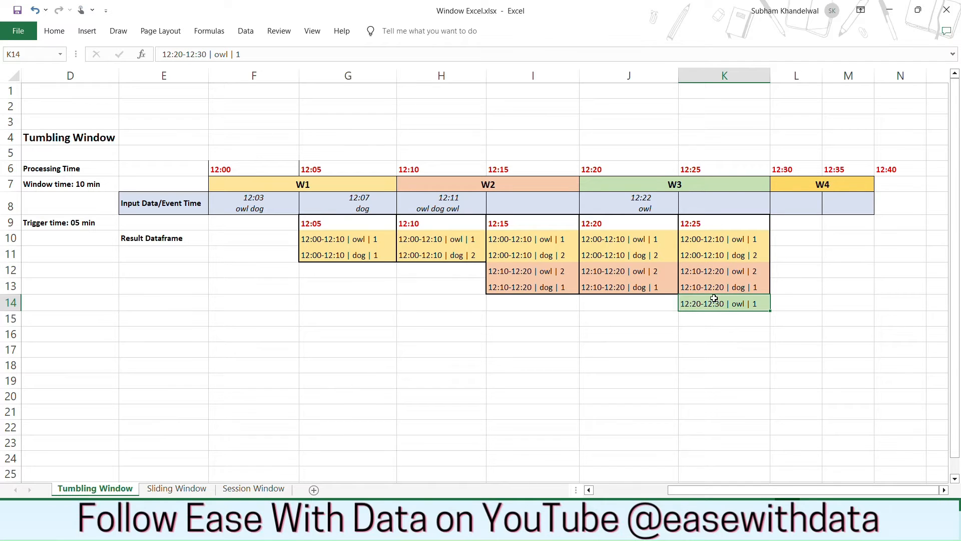
pyautogui.moveTo(719, 304)
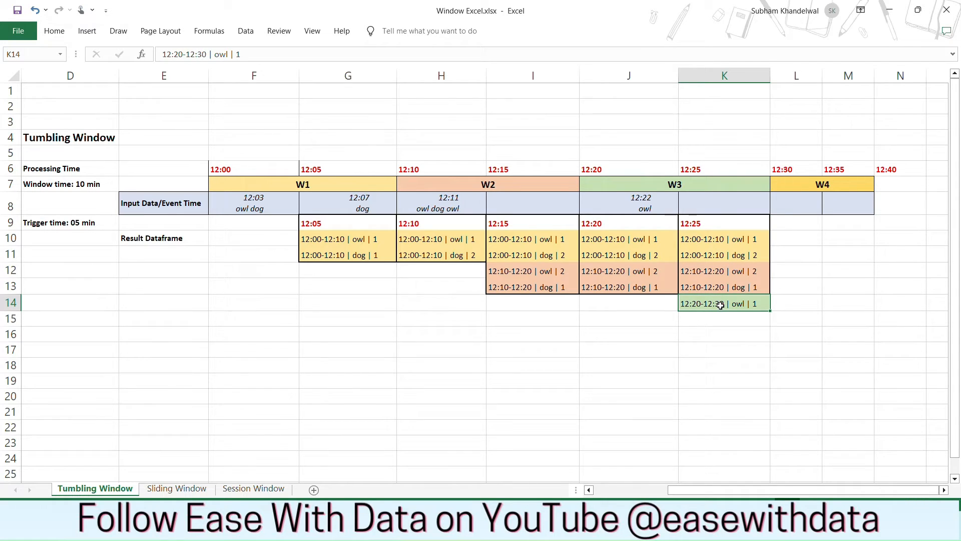
pyautogui.moveTo(702, 361)
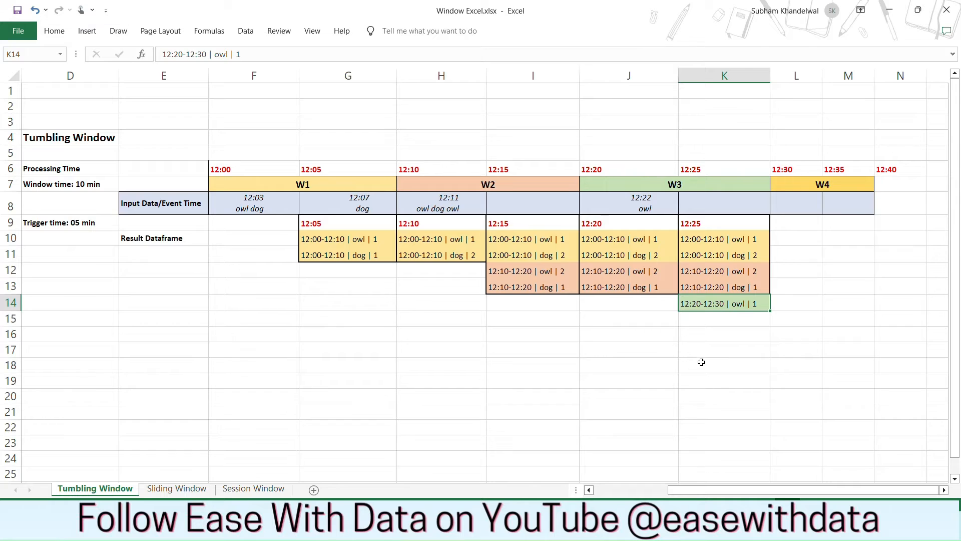
pyautogui.click(701, 362)
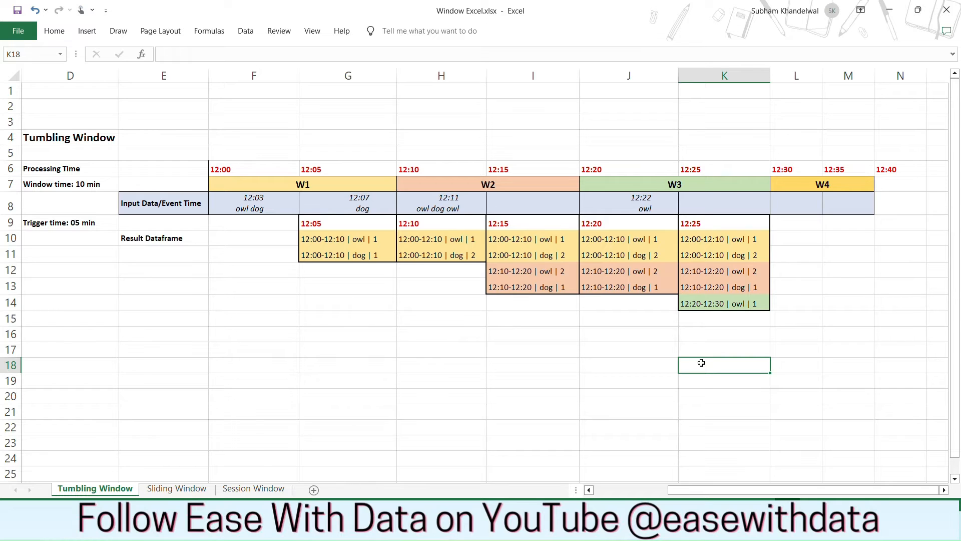
pyautogui.click(176, 487)
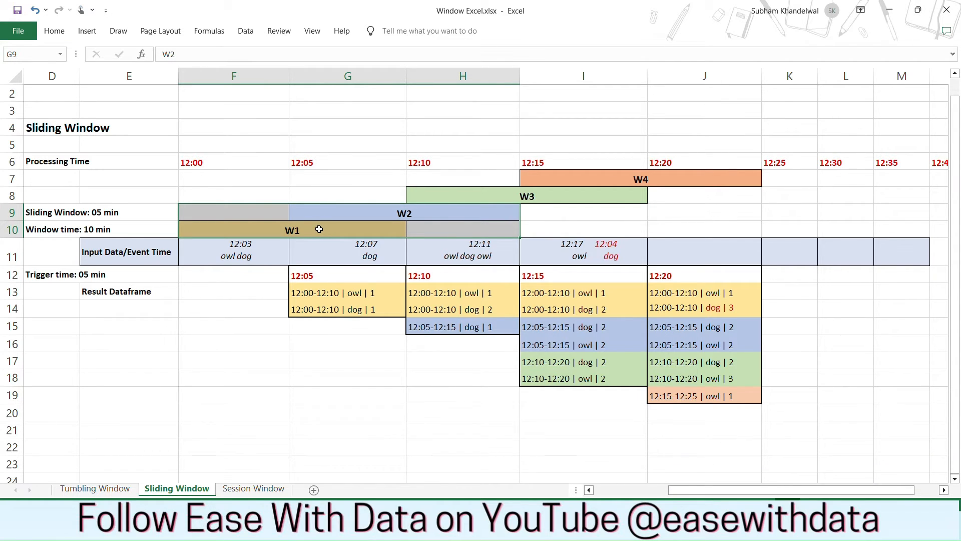
pyautogui.click(51, 161)
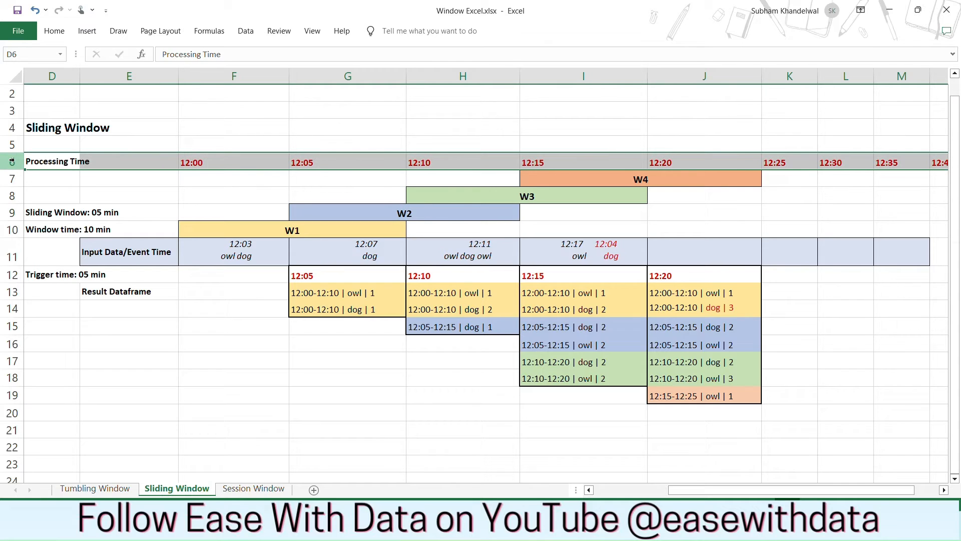
pyautogui.click(247, 229)
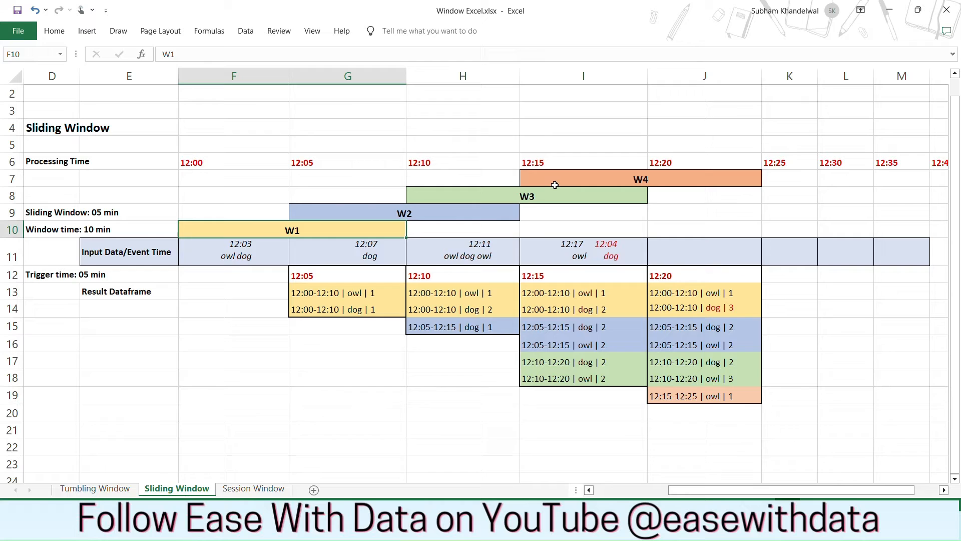
pyautogui.moveTo(107, 224)
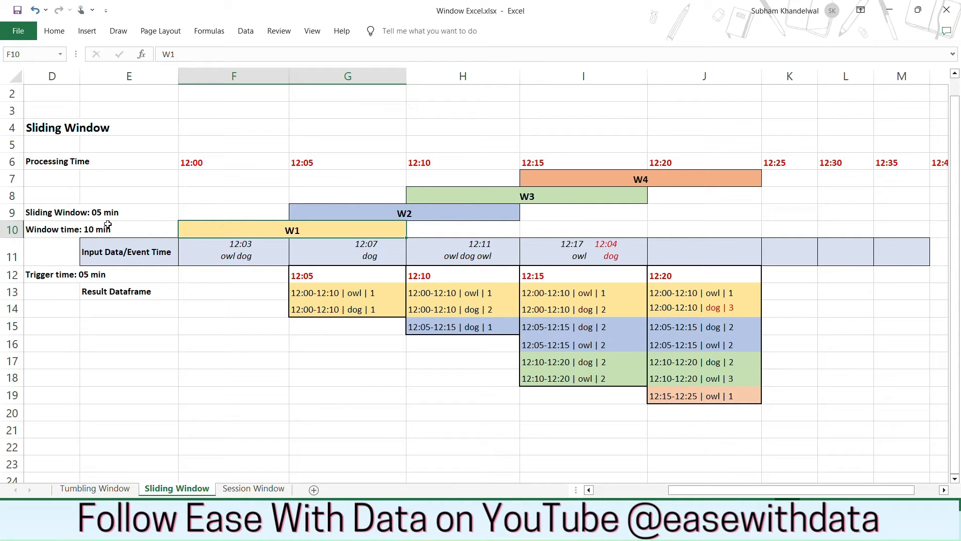
pyautogui.click(51, 212)
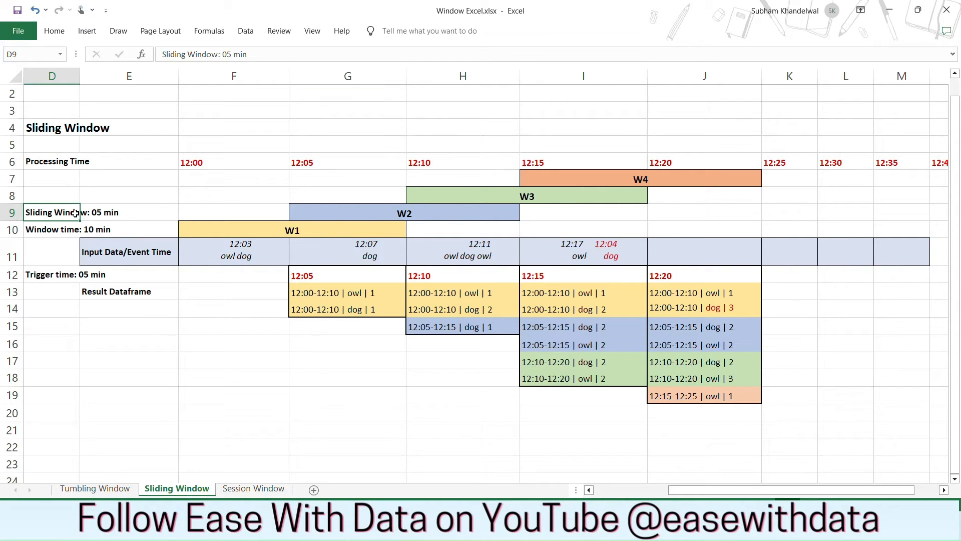
pyautogui.moveTo(398, 219)
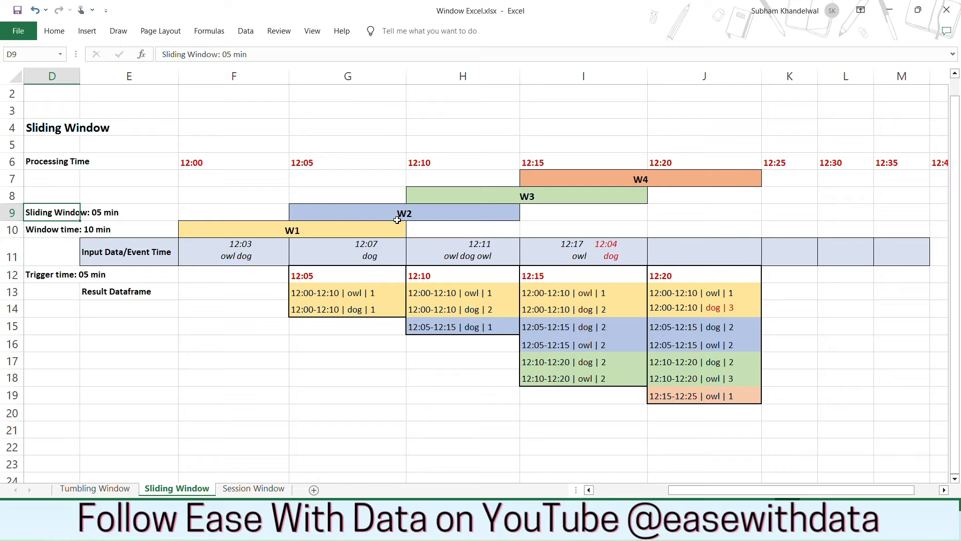
pyautogui.click(347, 221)
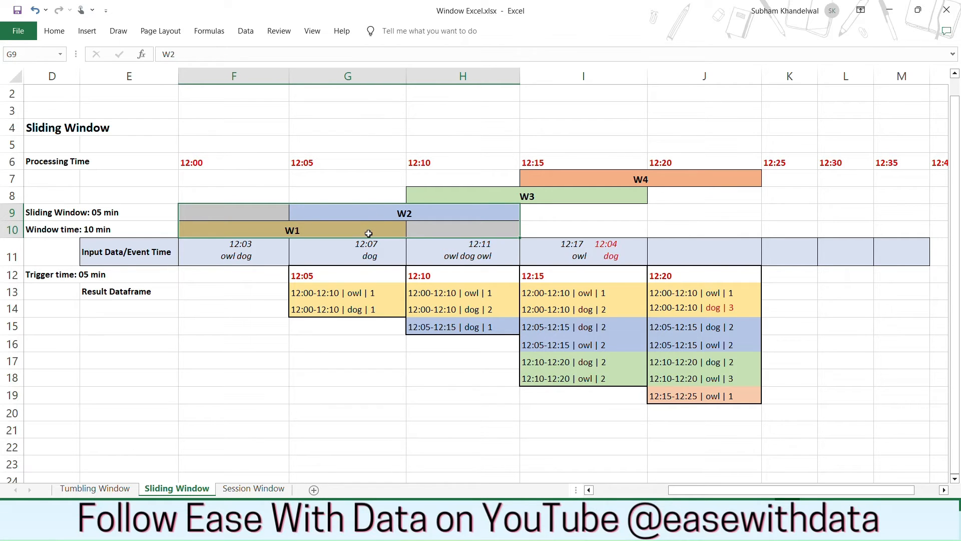
pyautogui.click(347, 162)
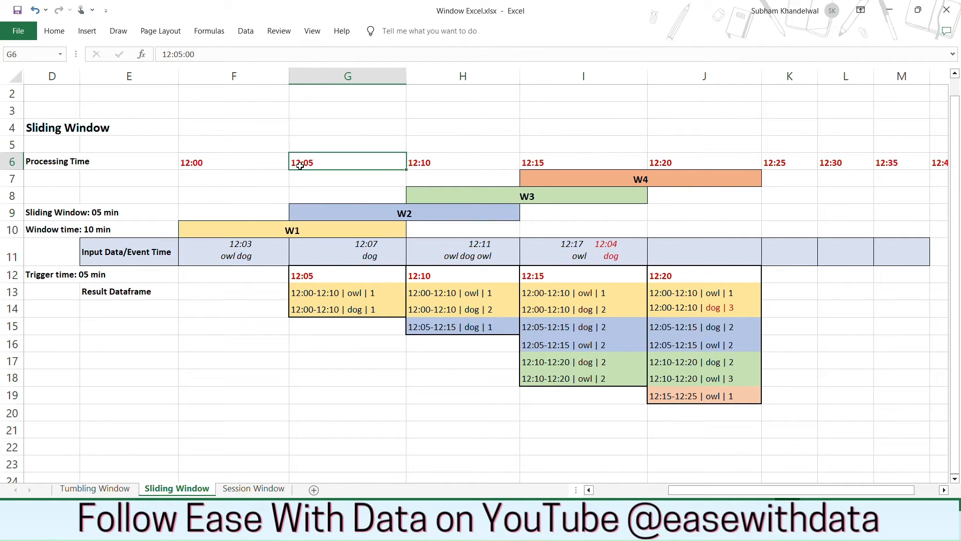
pyautogui.moveTo(364, 206)
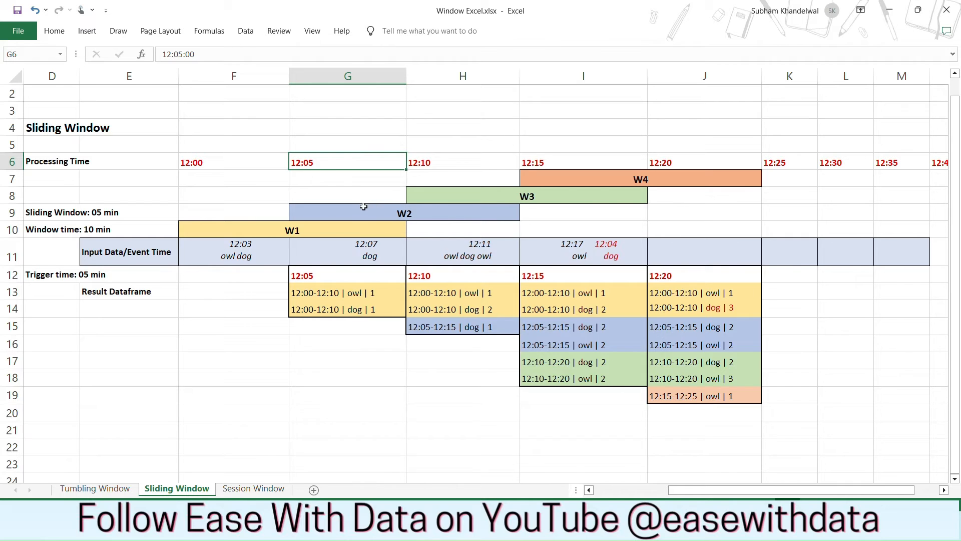
pyautogui.moveTo(223, 223)
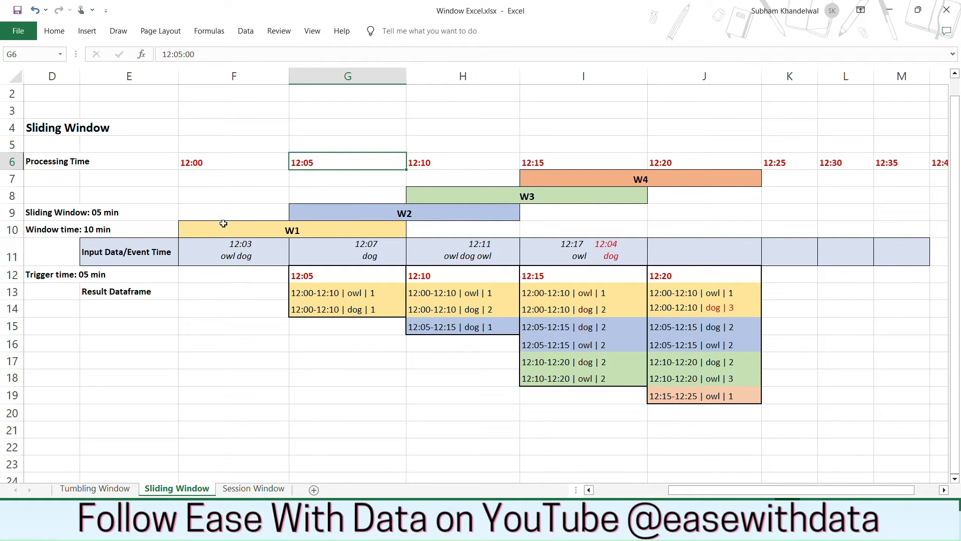
pyautogui.click(234, 275)
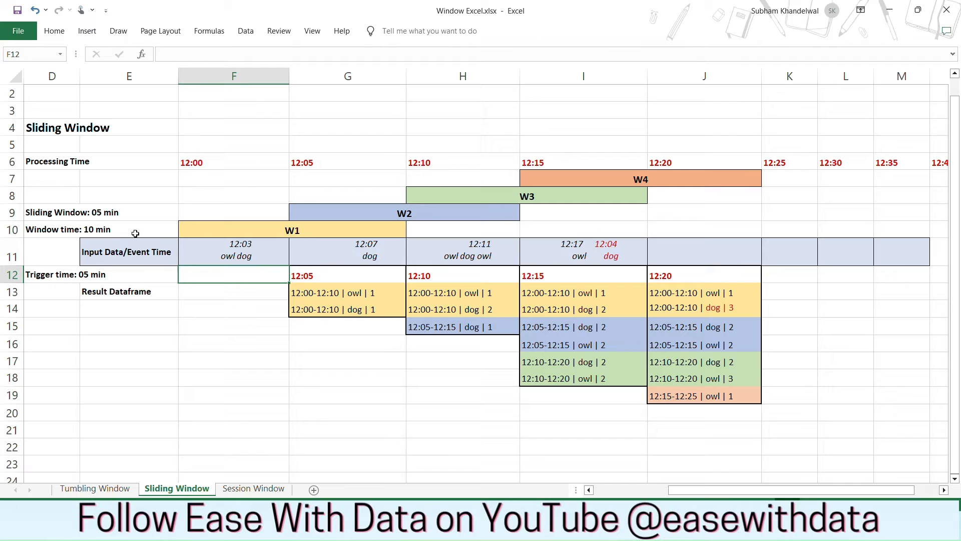
pyautogui.click(233, 251)
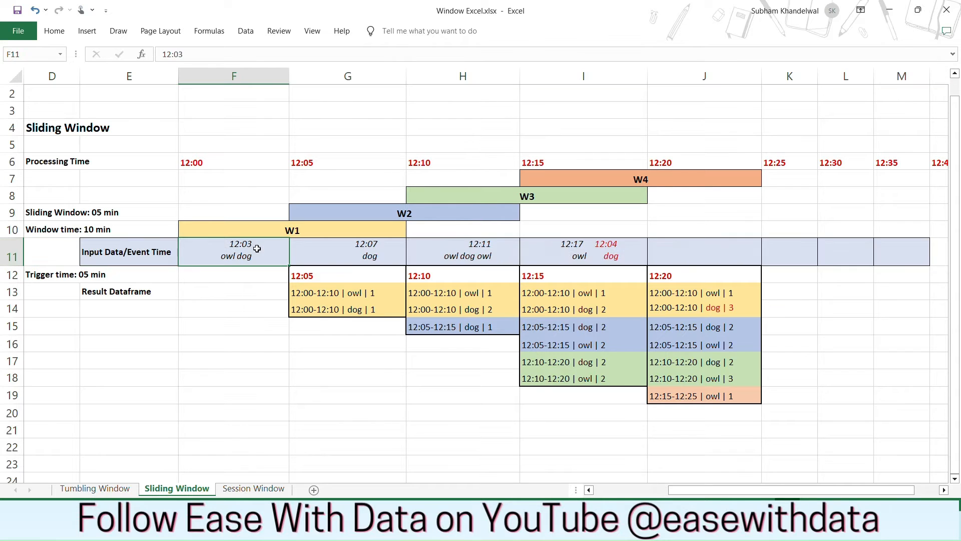
pyautogui.click(51, 275)
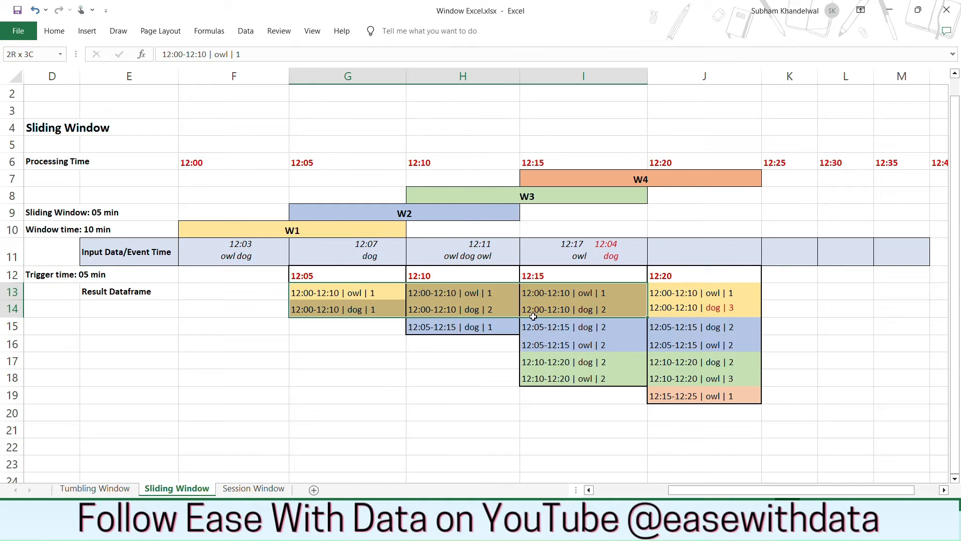
pyautogui.click(233, 308)
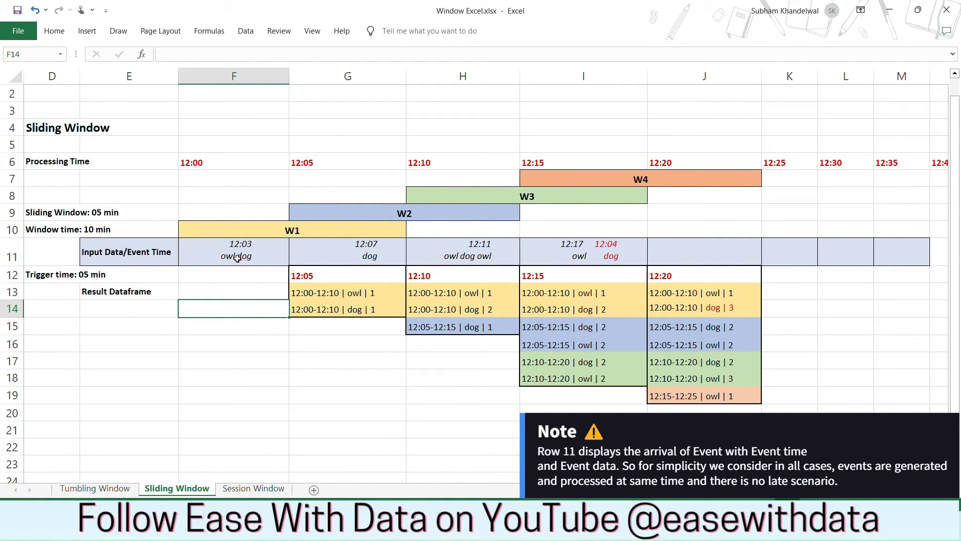
pyautogui.click(233, 251)
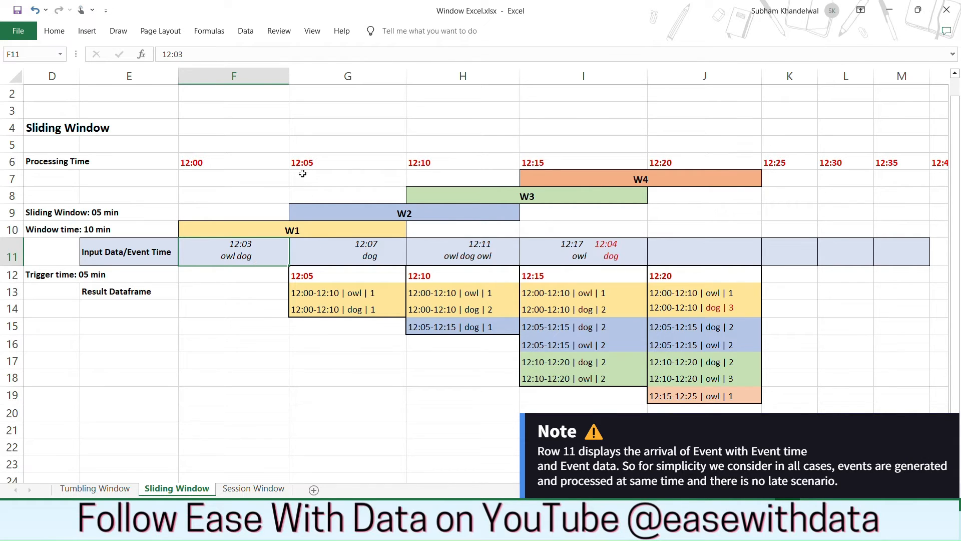
pyautogui.click(347, 275)
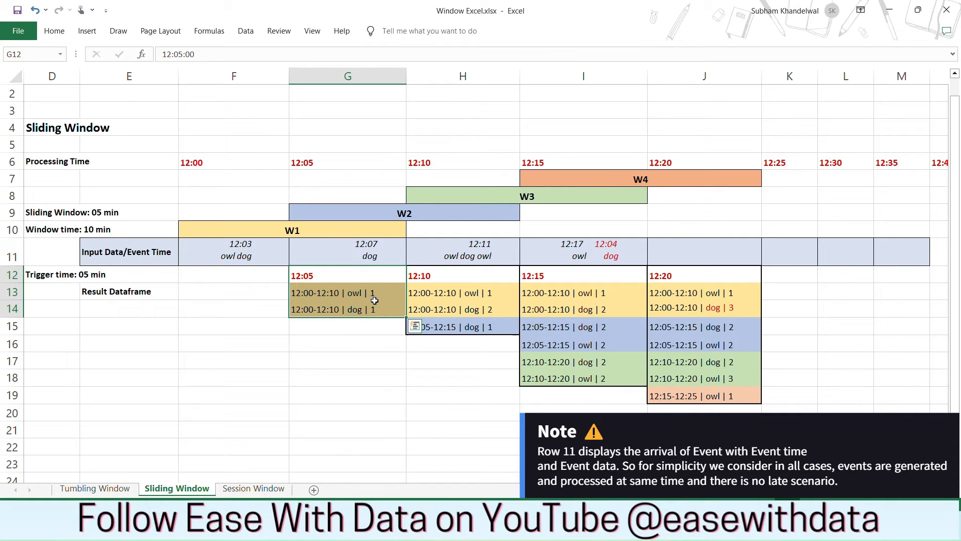
pyautogui.click(347, 251)
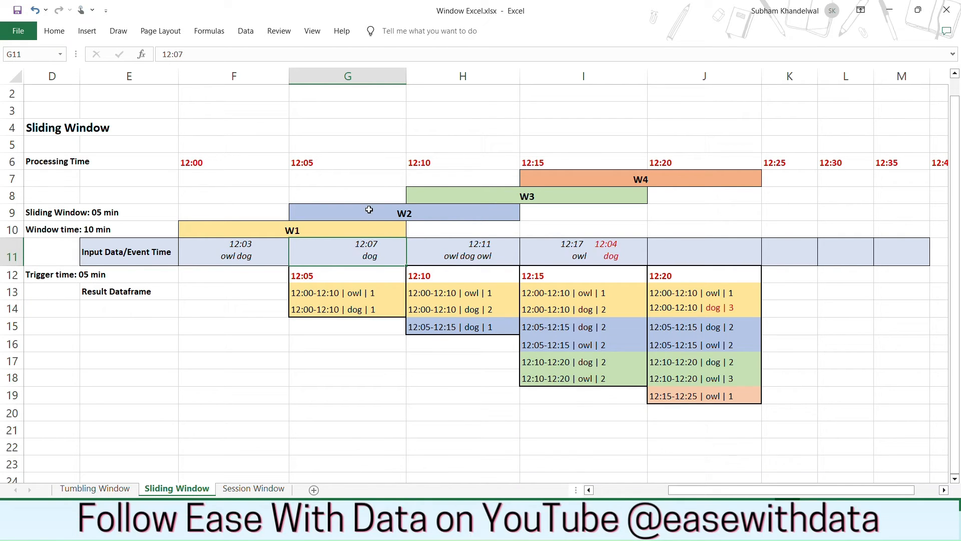
pyautogui.moveTo(362, 220)
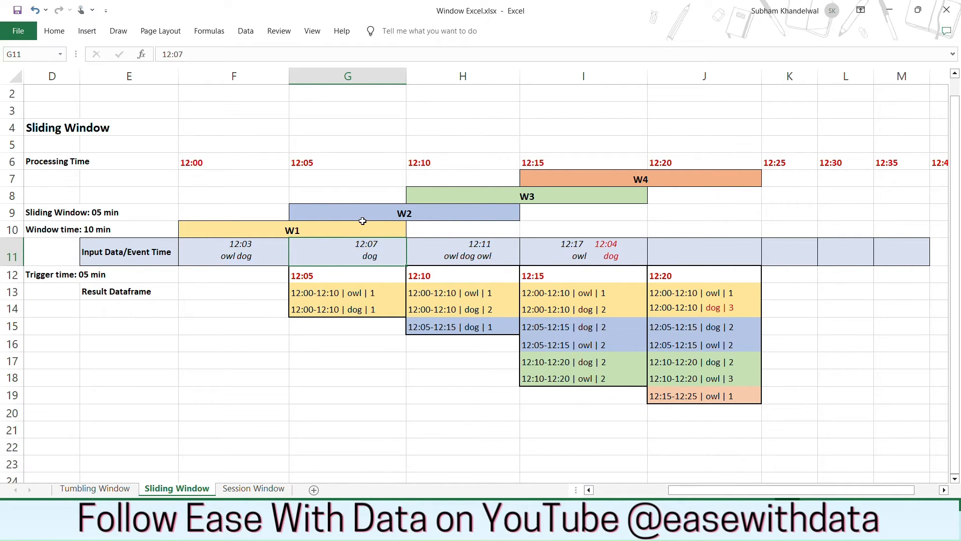
pyautogui.click(404, 213)
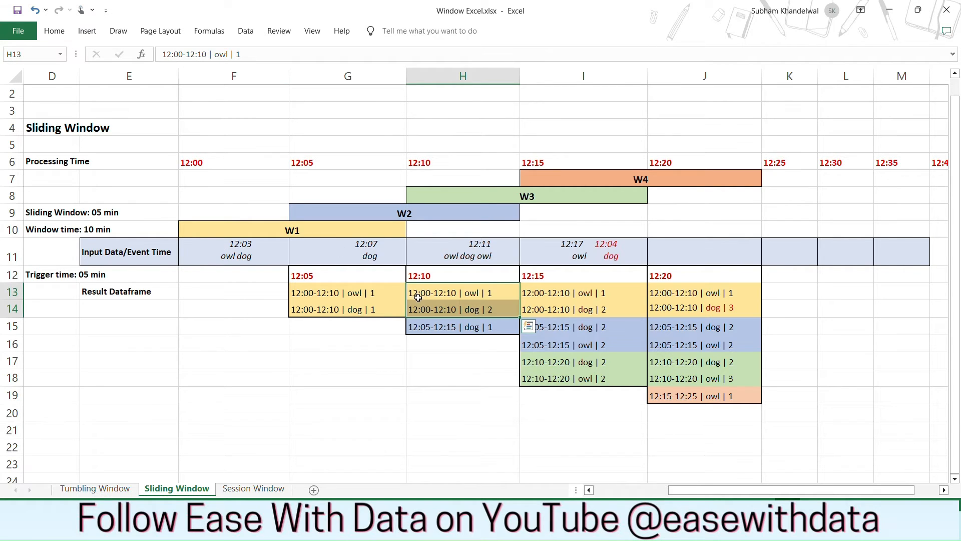
pyautogui.click(463, 309)
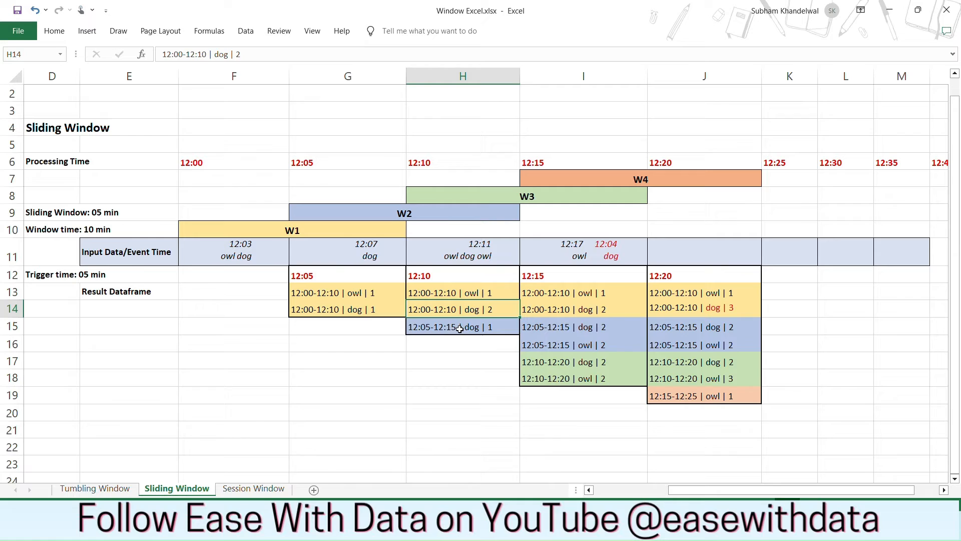
pyautogui.click(461, 326)
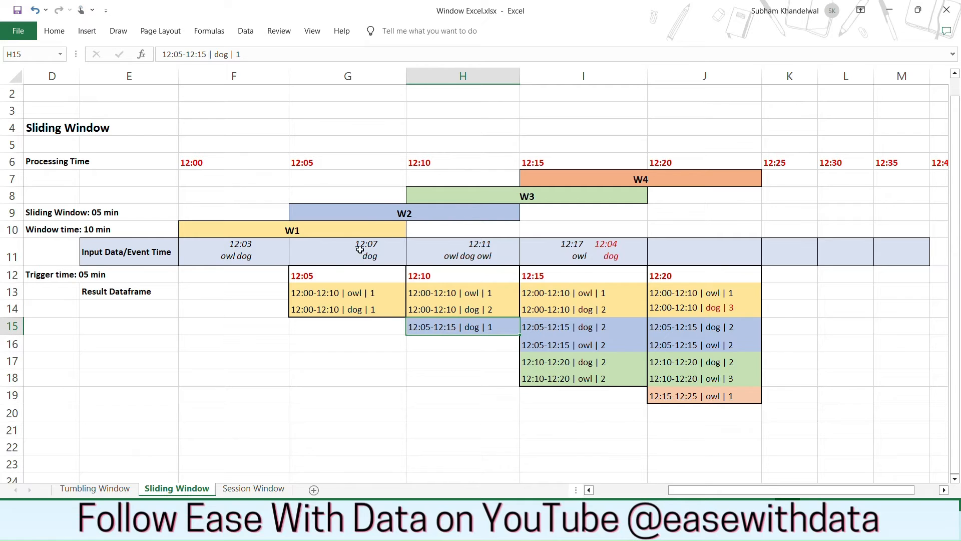
pyautogui.click(311, 212)
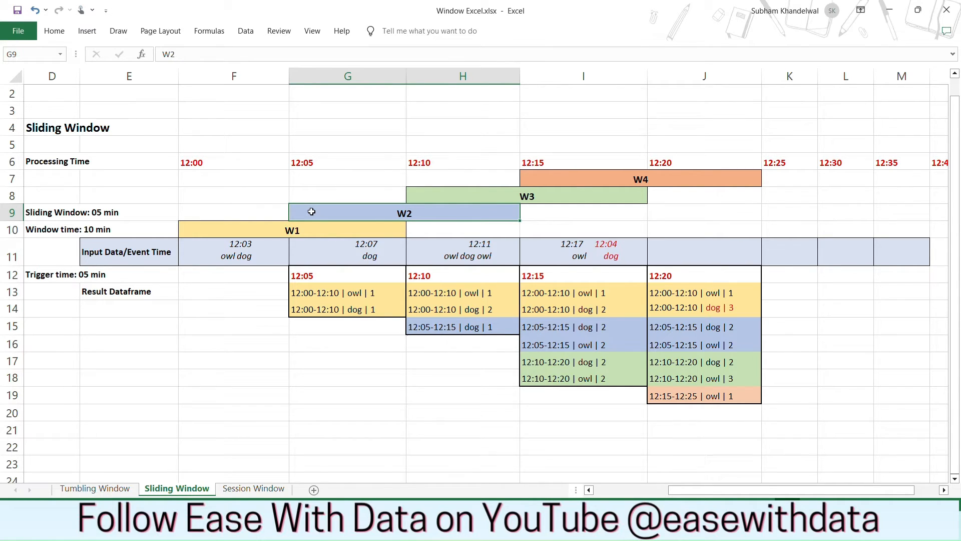
pyautogui.moveTo(416, 333)
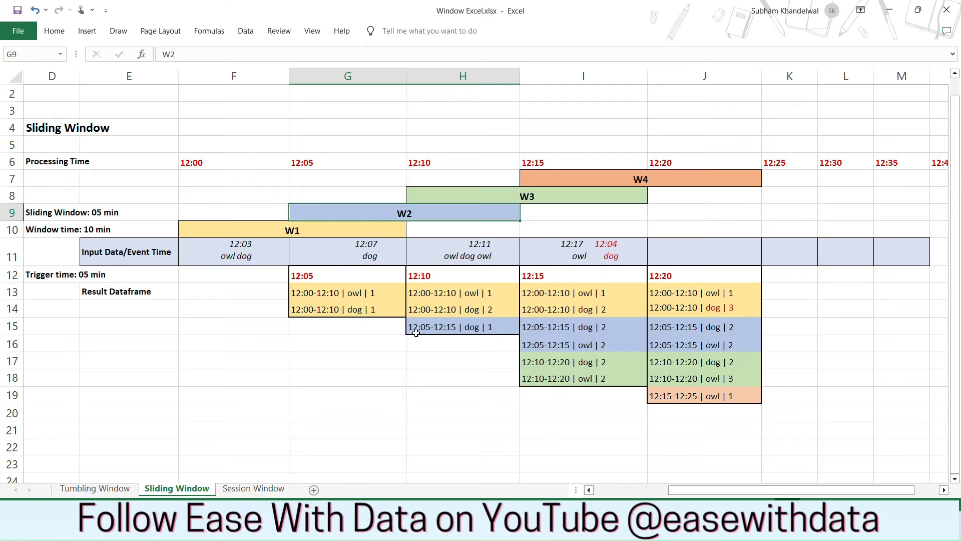
pyautogui.moveTo(455, 234)
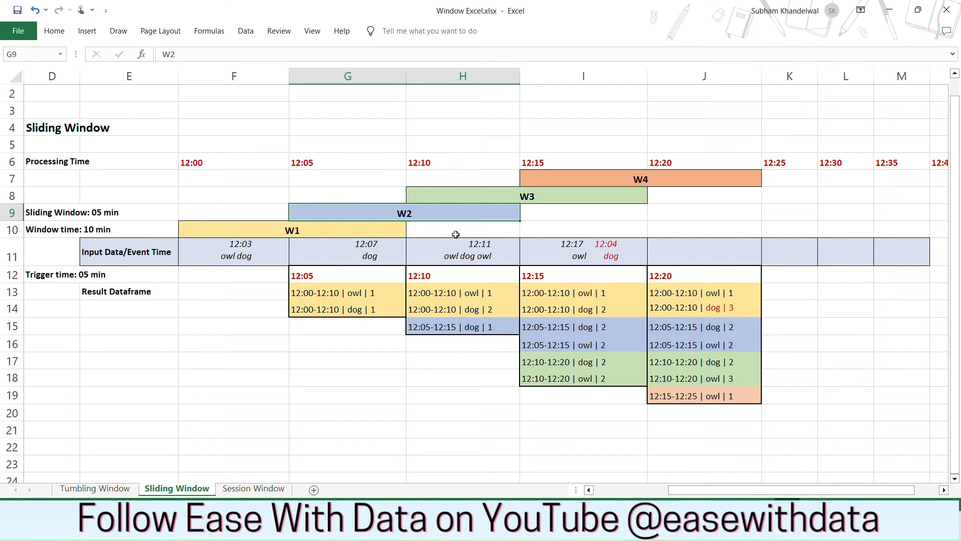
pyautogui.click(463, 326)
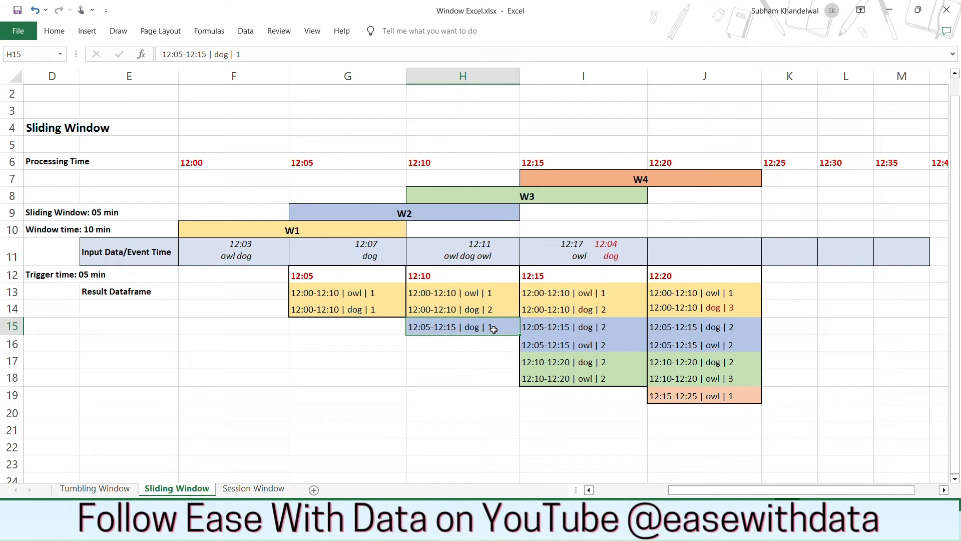
pyautogui.click(463, 251)
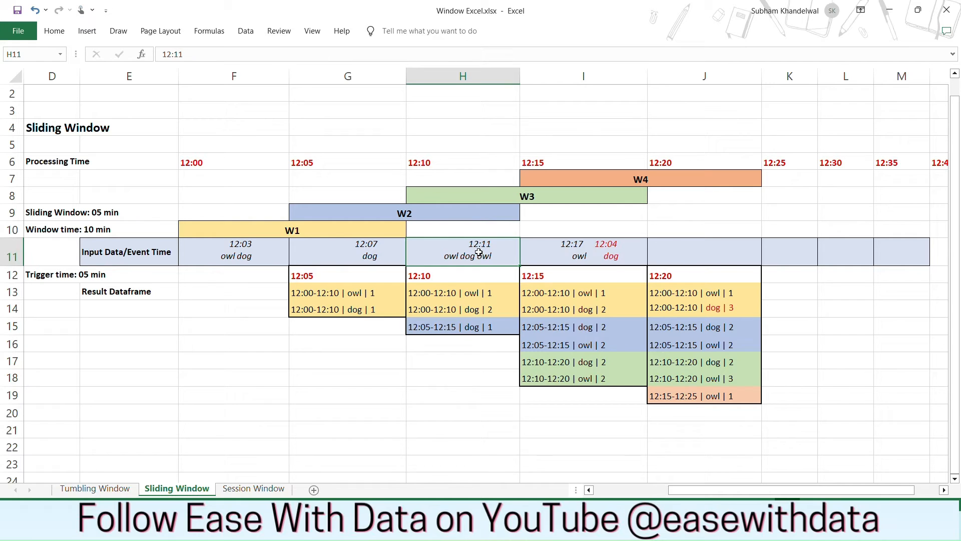
pyautogui.moveTo(492, 246)
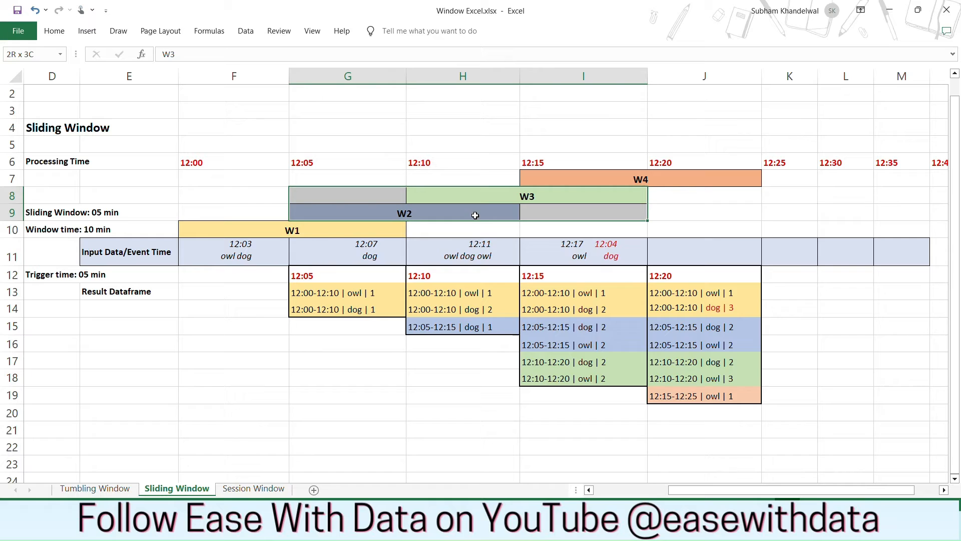
# Correct the 12:15 trigger's 12:10-12:20 dog count from 2 to 1 against the 12:11 input events.
pyautogui.click(463, 195)
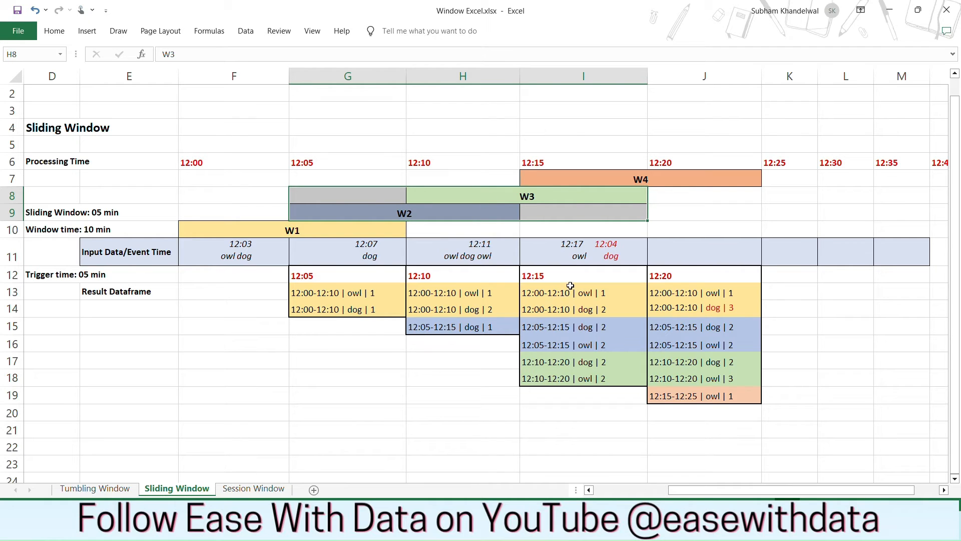
pyautogui.click(582, 326)
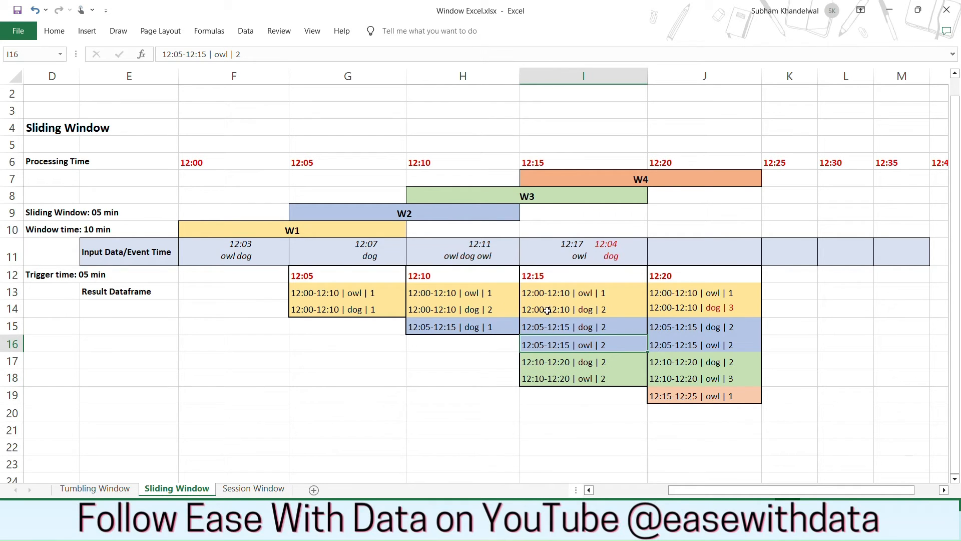
pyautogui.moveTo(606, 344)
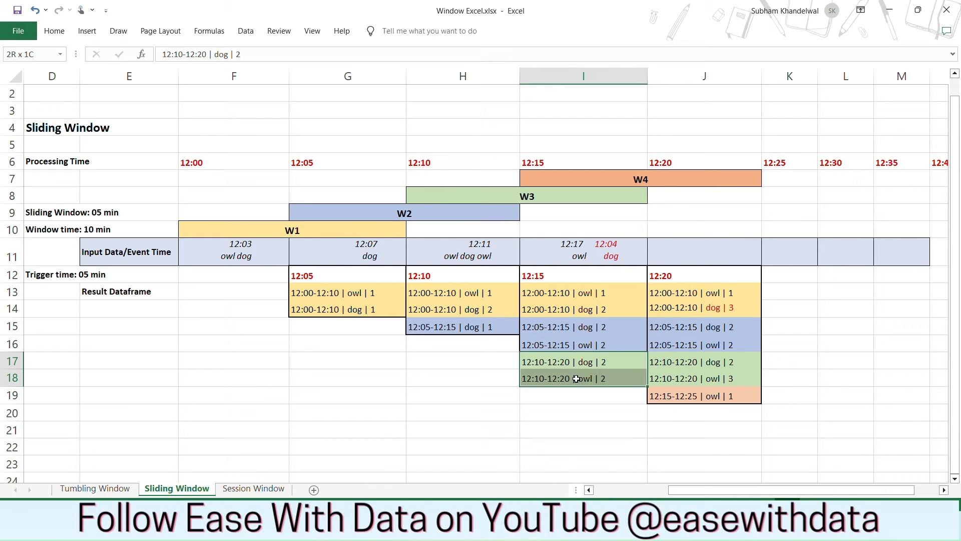
pyautogui.click(583, 378)
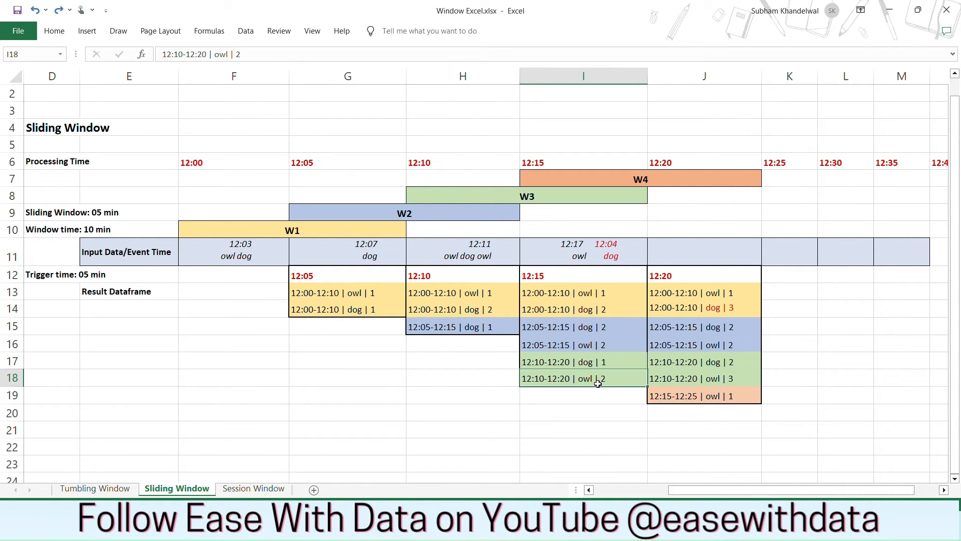
pyautogui.moveTo(491, 192)
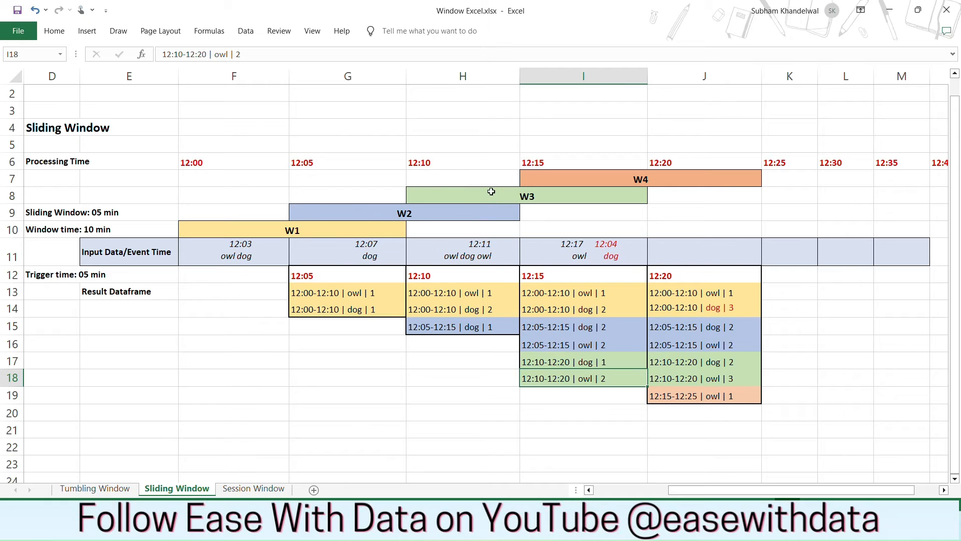
pyautogui.click(462, 251)
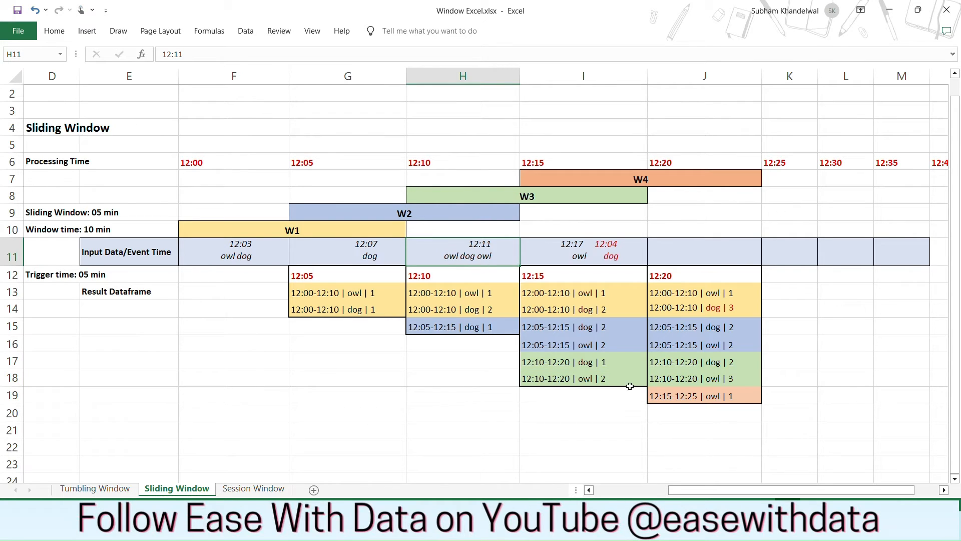
pyautogui.click(582, 362)
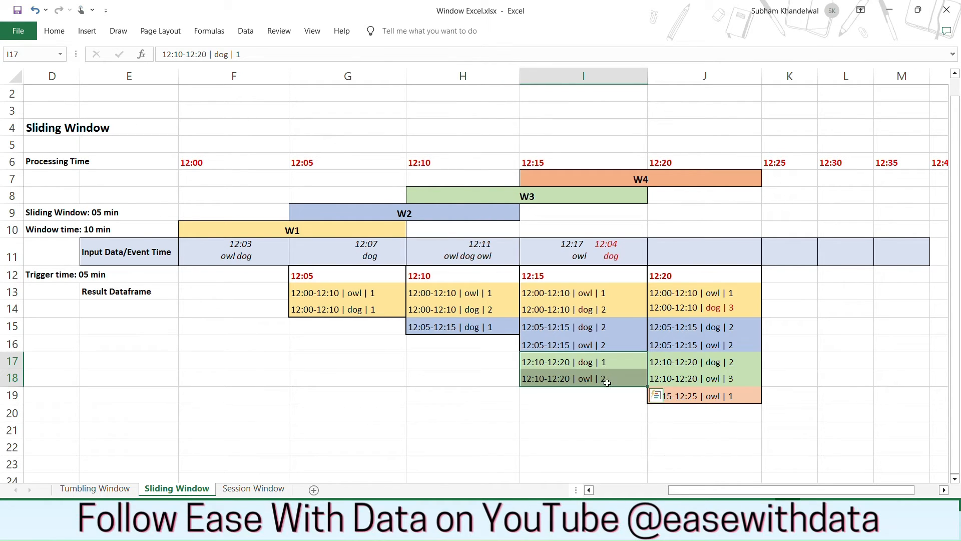
pyautogui.moveTo(578, 319)
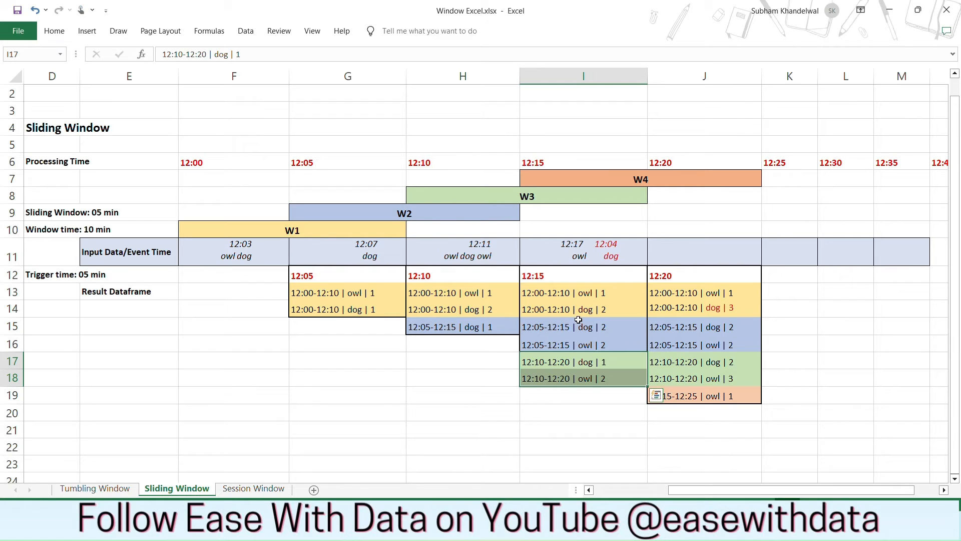
# Set the 12:20 trigger's 12:10-12:20 dog count to 1, checking the 12:17 input with the late dog.
pyautogui.click(583, 250)
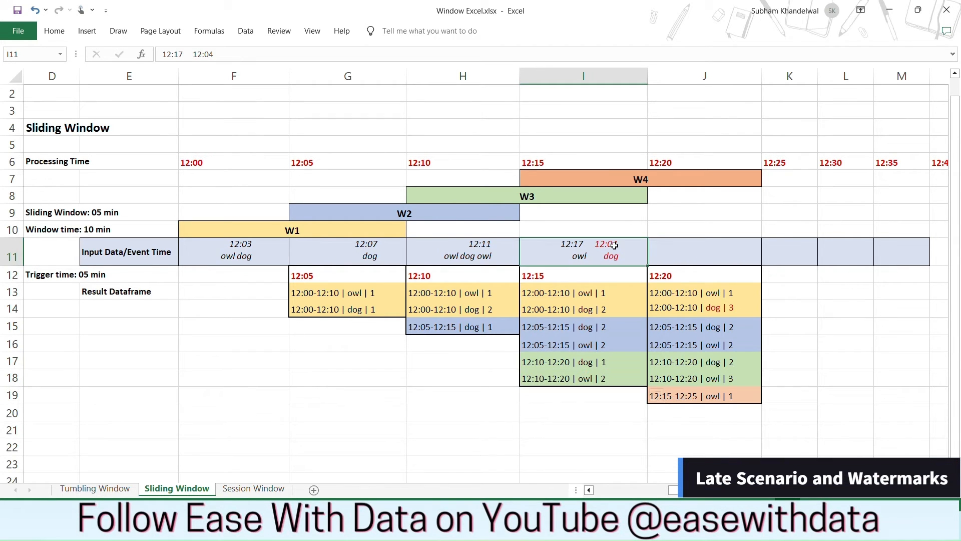
pyautogui.moveTo(610, 239)
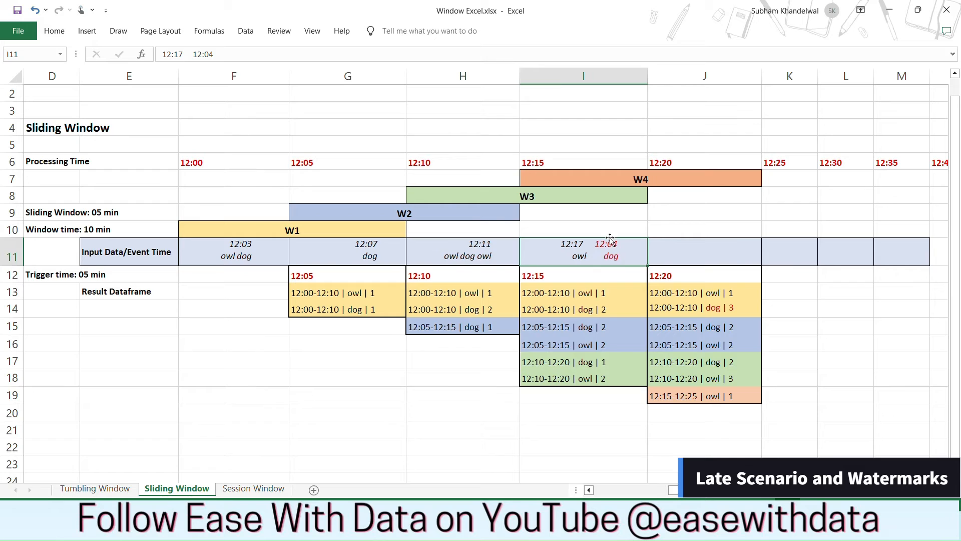
pyautogui.moveTo(521, 169)
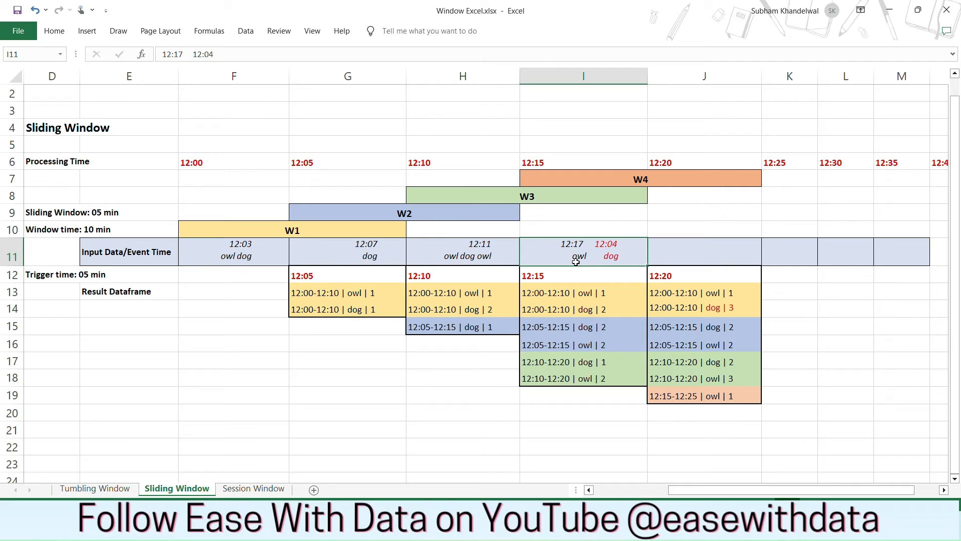
pyautogui.moveTo(607, 241)
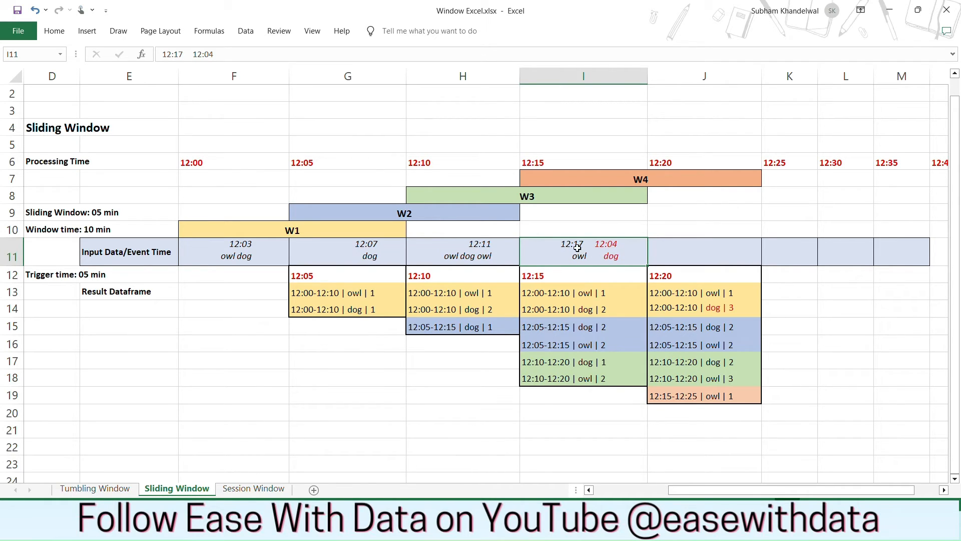
pyautogui.moveTo(618, 238)
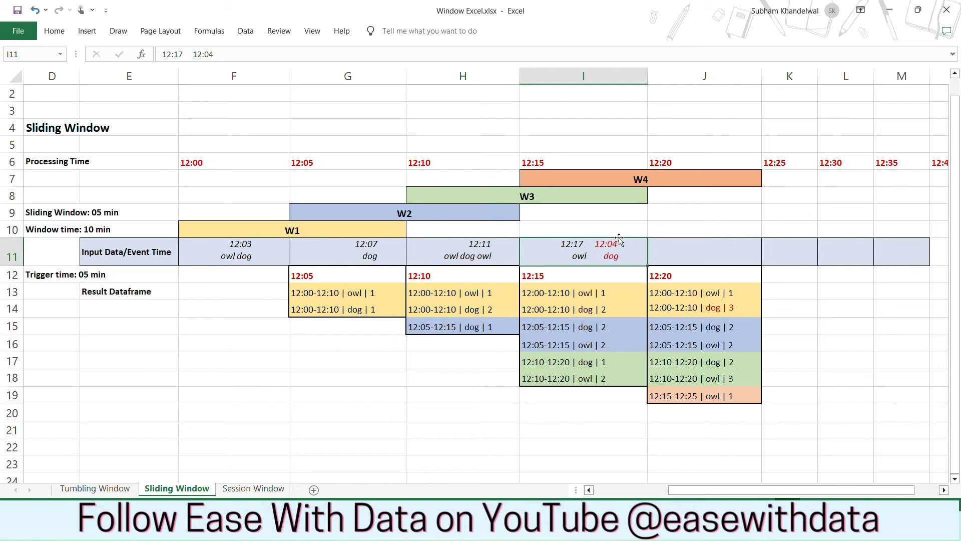
pyautogui.moveTo(620, 254)
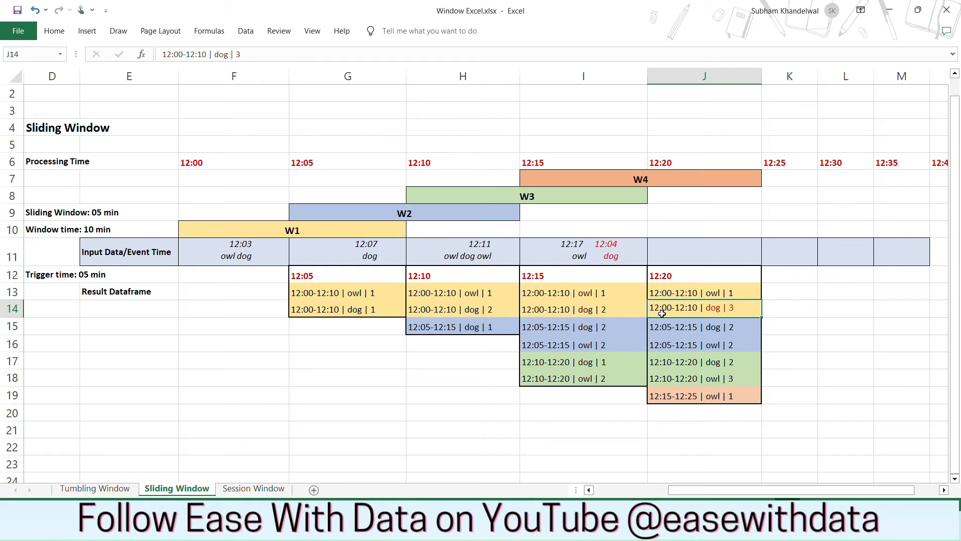
pyautogui.moveTo(704, 316)
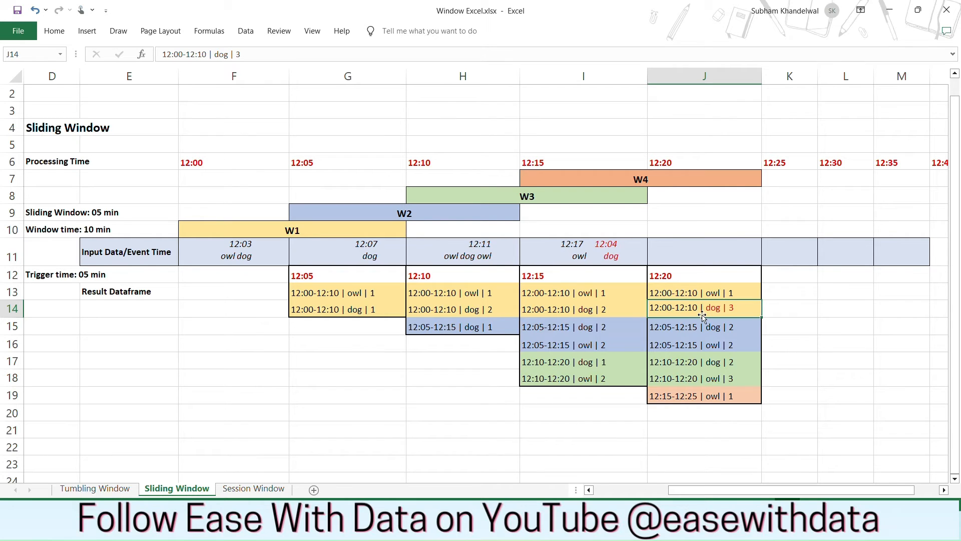
pyautogui.moveTo(573, 251)
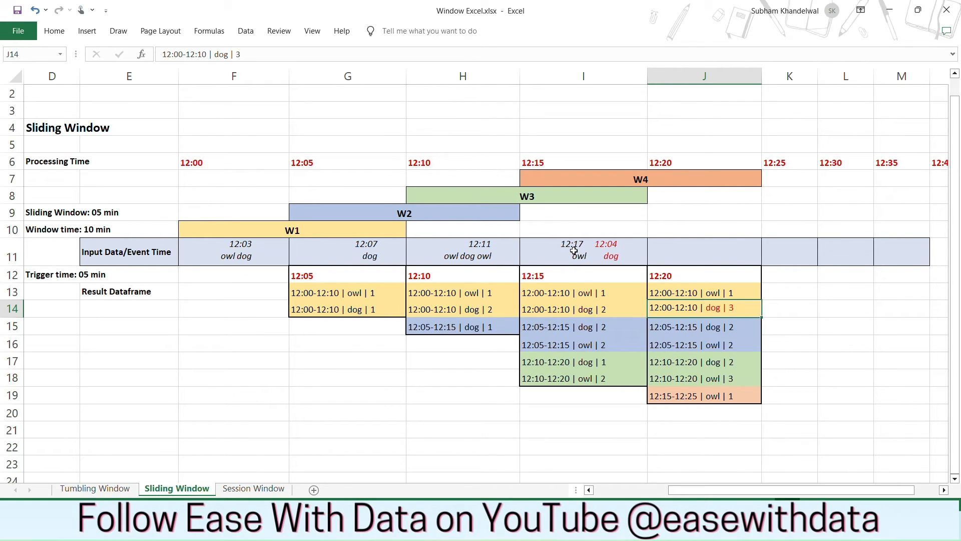
pyautogui.click(583, 251)
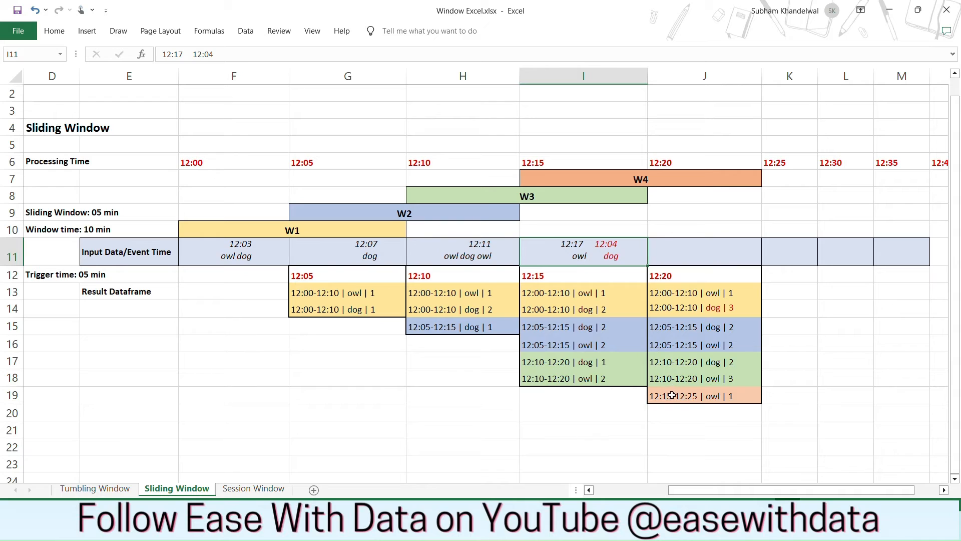
pyautogui.click(593, 178)
pyautogui.write('1')
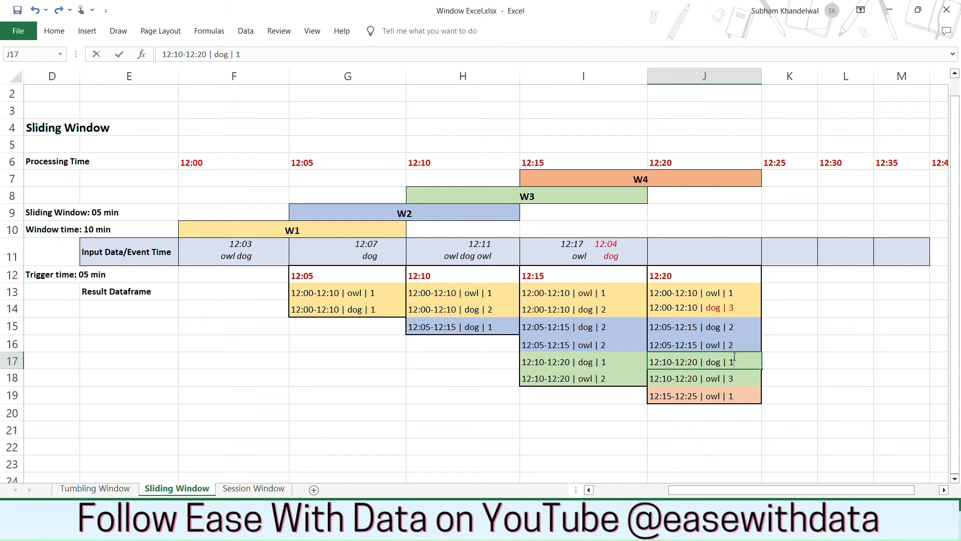
pyautogui.click(704, 292)
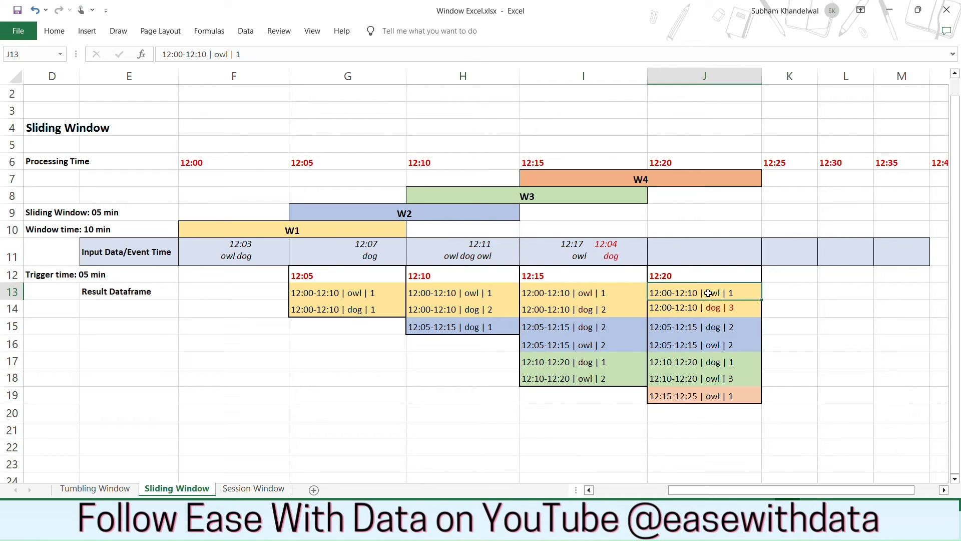
# Review the 12:20 result dataframe, including the 12:05-12:15 owl result and the late-updated dog count of 3.
pyautogui.click(704, 307)
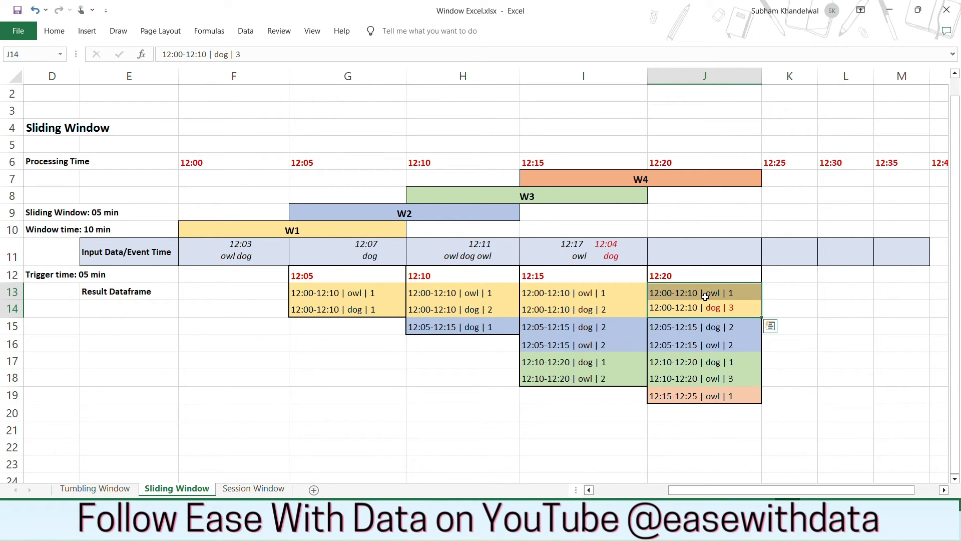
pyautogui.click(703, 345)
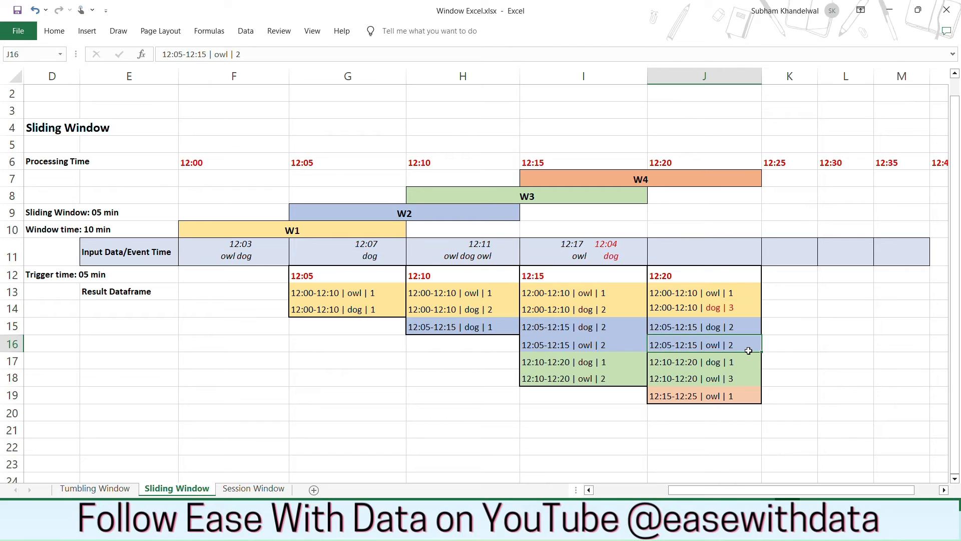
pyautogui.click(703, 396)
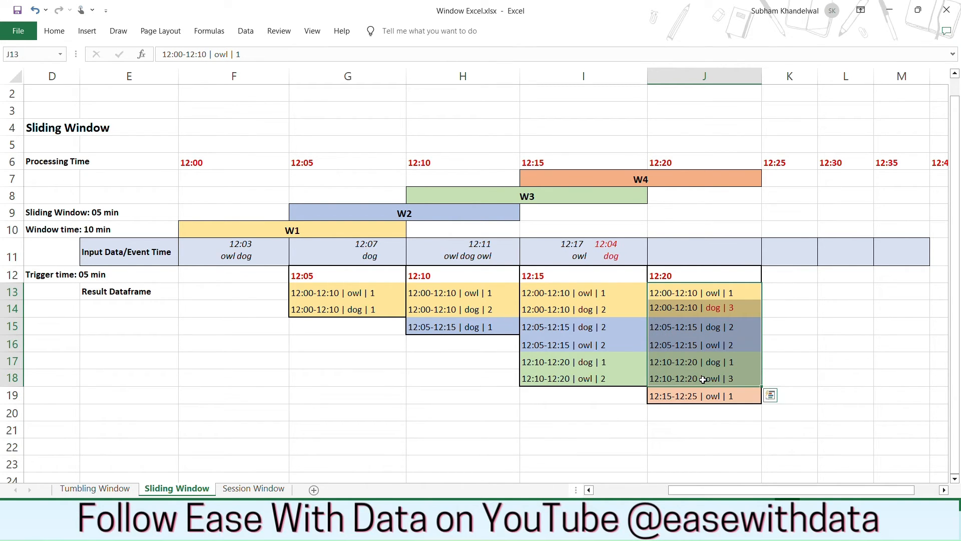
pyautogui.click(704, 307)
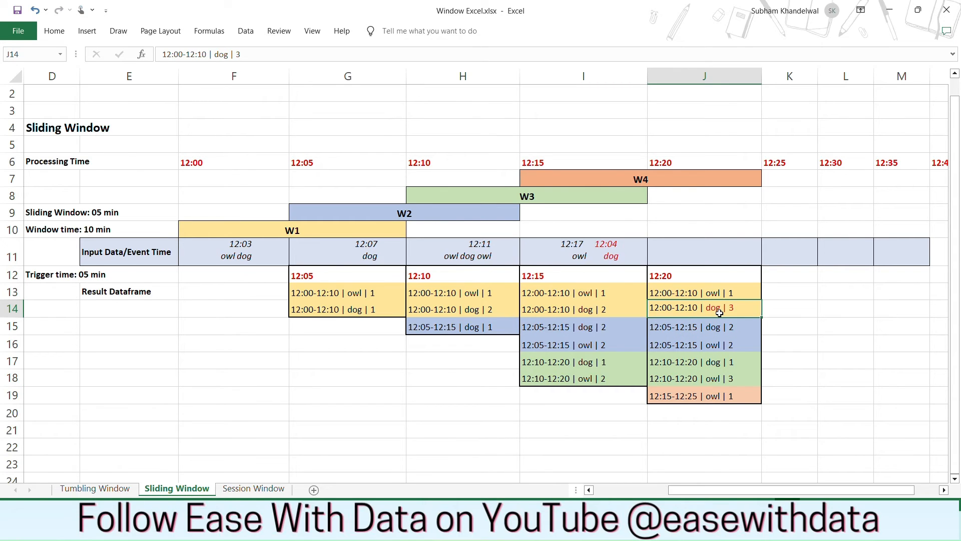
pyautogui.moveTo(618, 253)
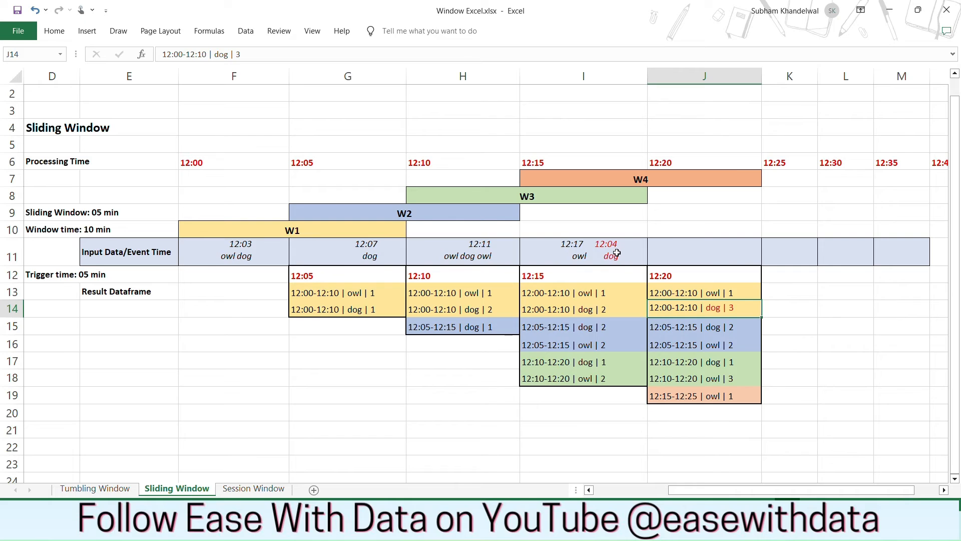
pyautogui.moveTo(749, 302)
pyautogui.write('10 min')
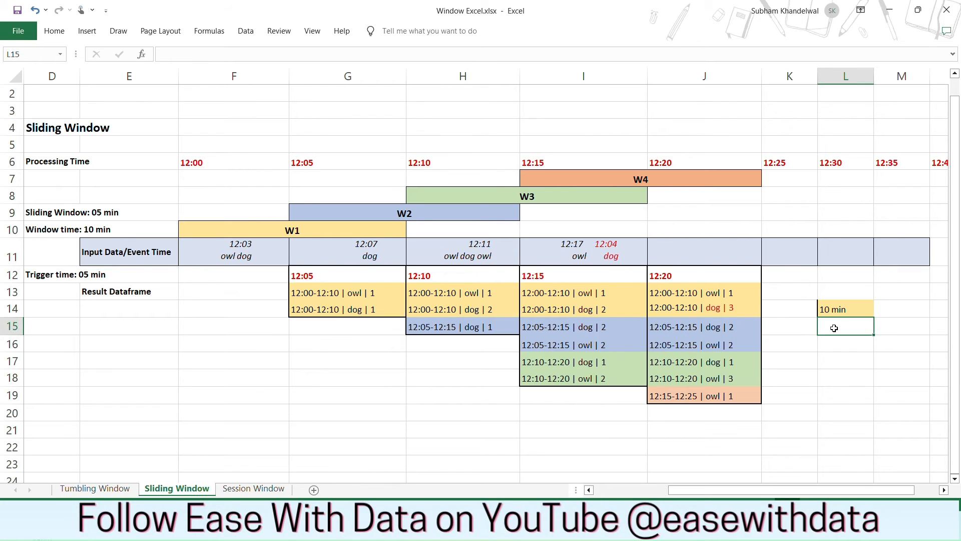
# Enter 12:07 in the cell just below the 10 min note in column L.
pyautogui.click(845, 309)
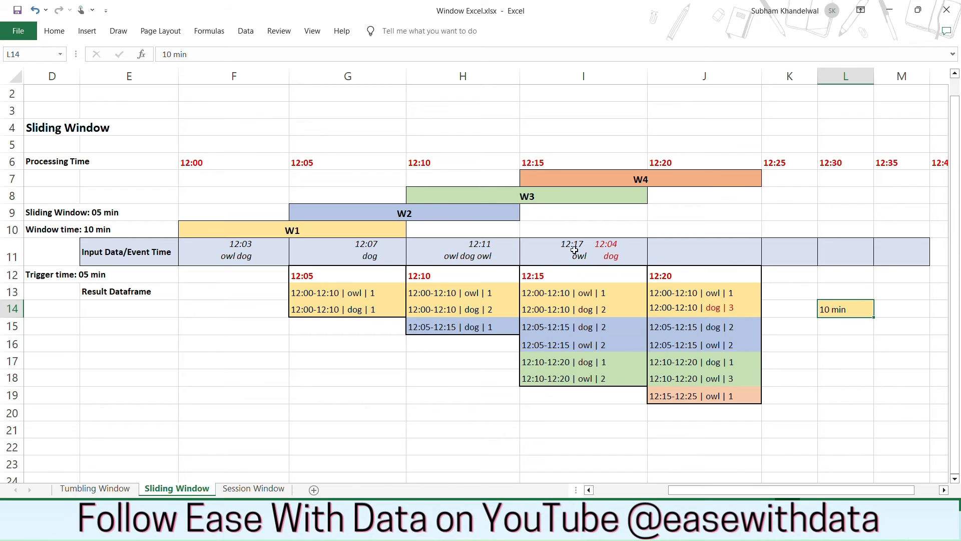
pyautogui.moveTo(581, 246)
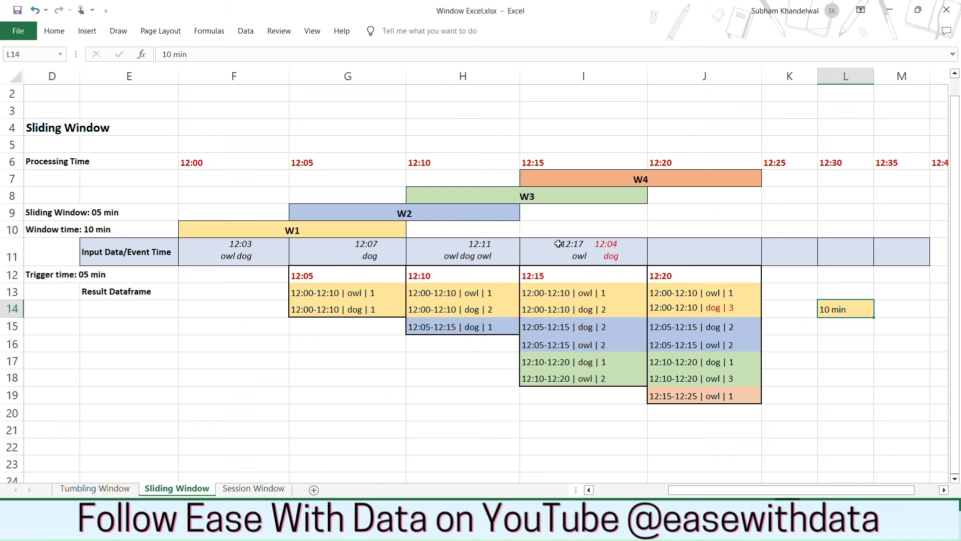
pyautogui.moveTo(565, 252)
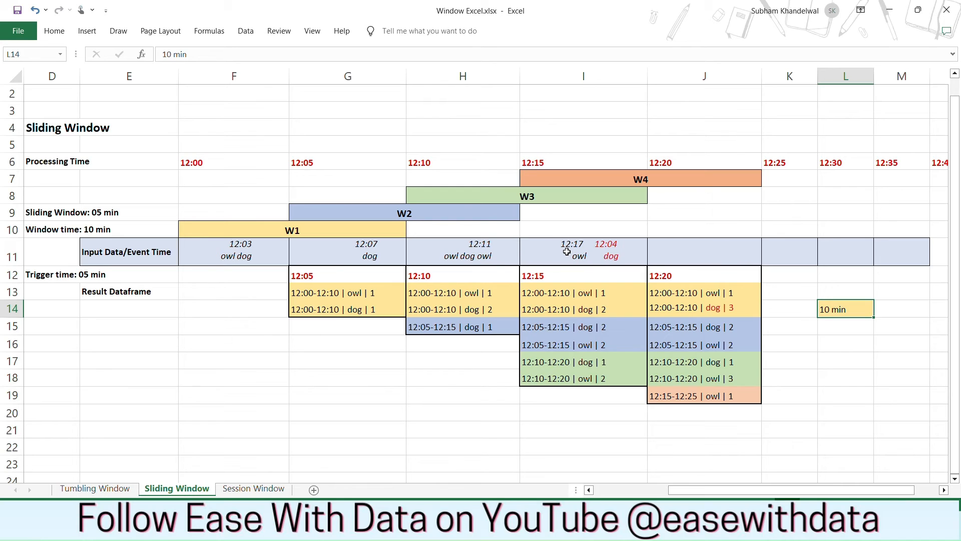
pyautogui.click(844, 325)
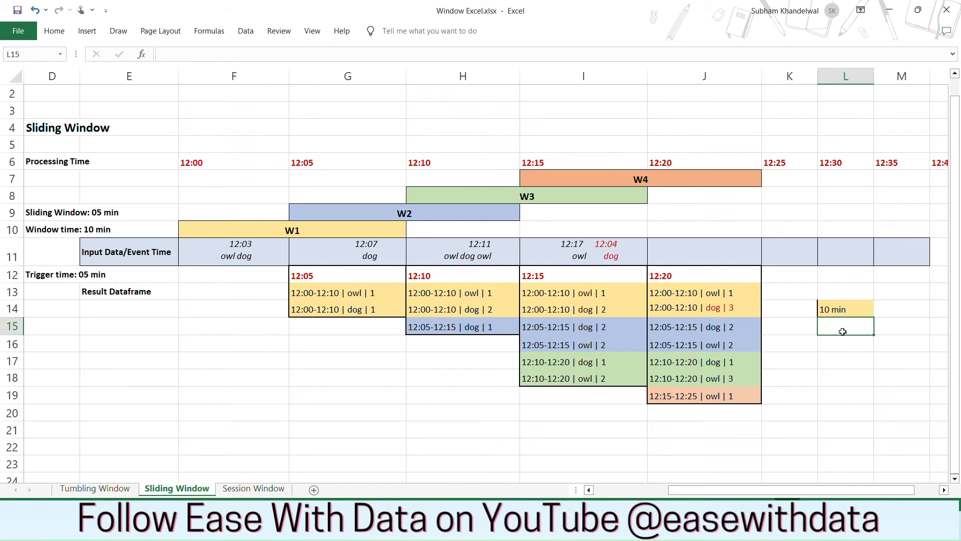
pyautogui.write('12:07')
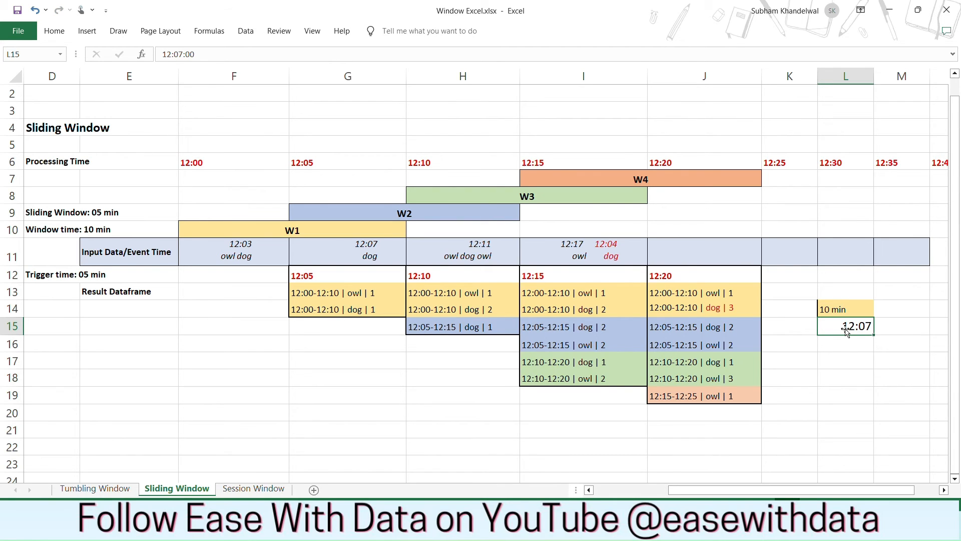
pyautogui.click(582, 250)
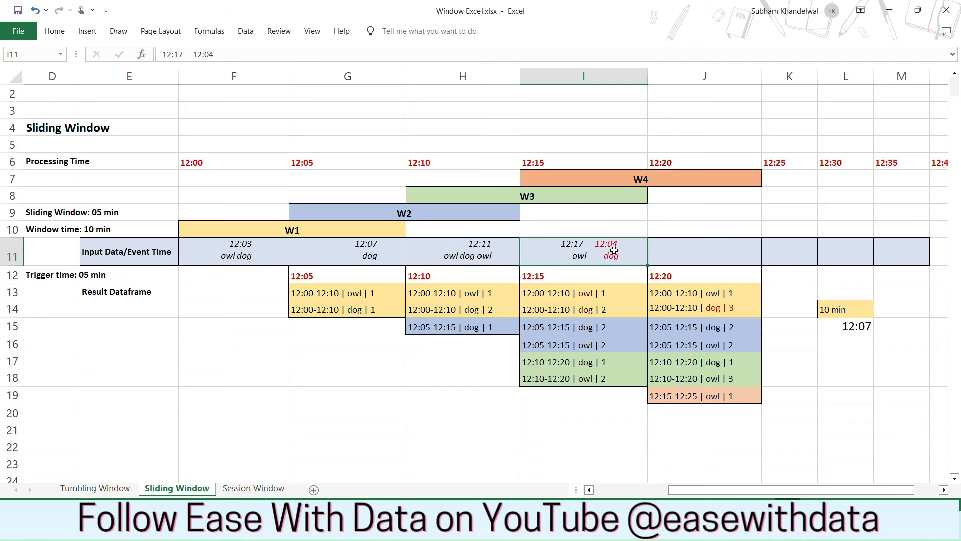
pyautogui.moveTo(826, 332)
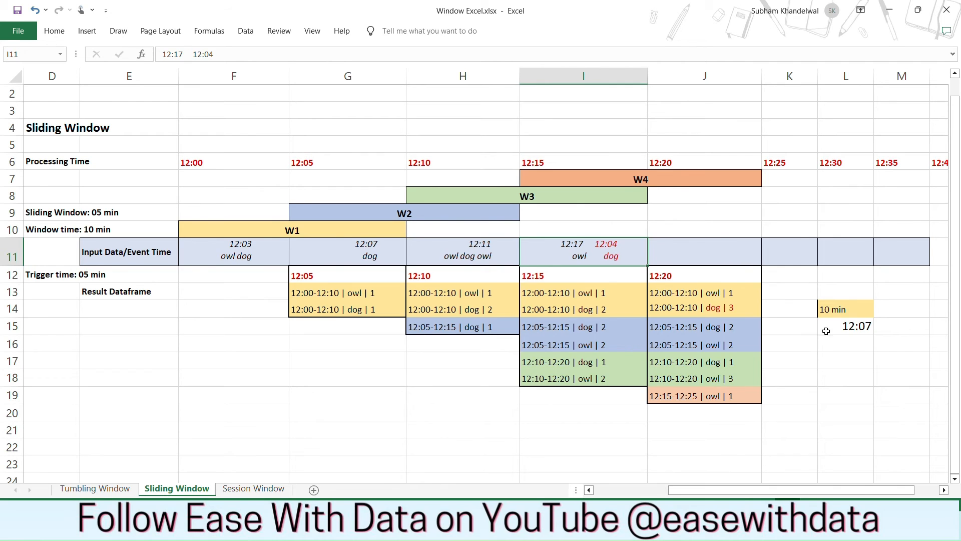
pyautogui.moveTo(618, 246)
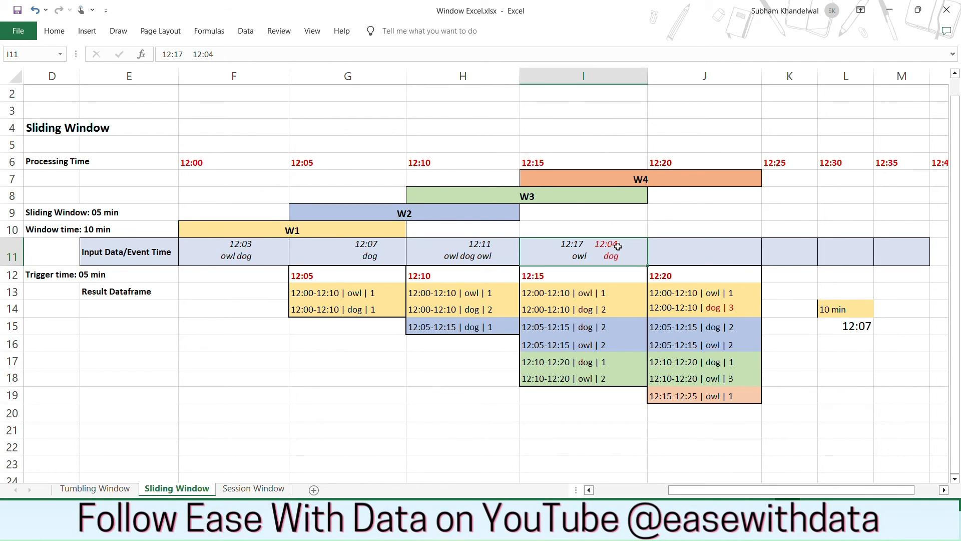
pyautogui.moveTo(726, 316)
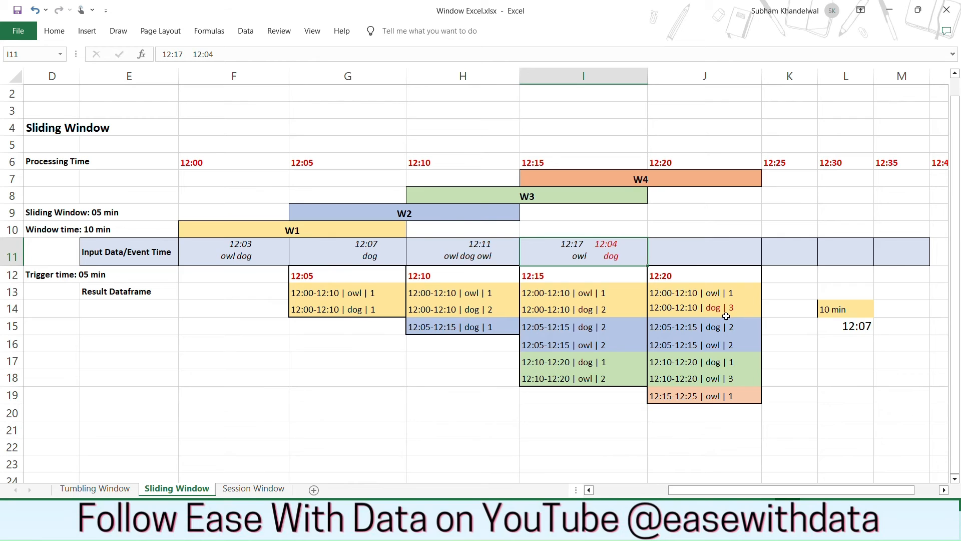
pyautogui.moveTo(567, 251)
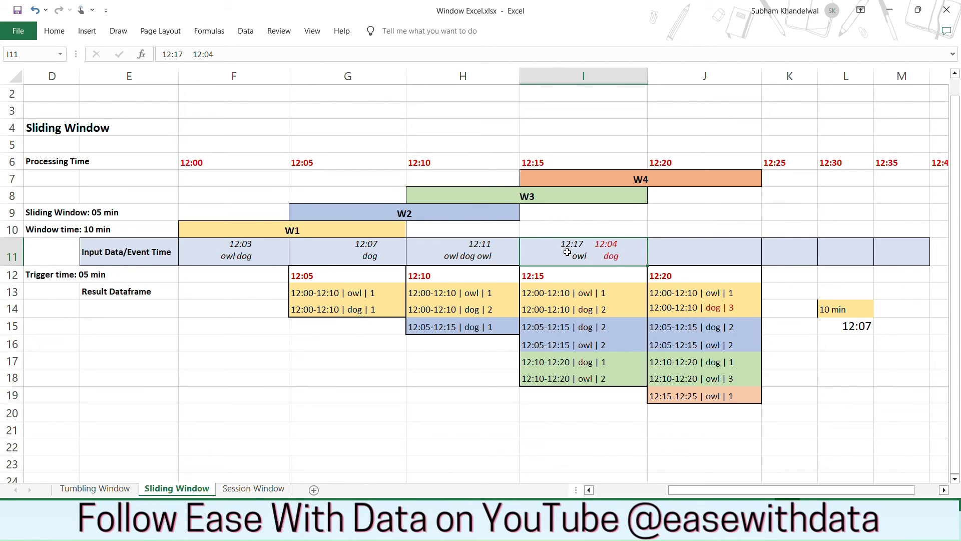
pyautogui.moveTo(837, 328)
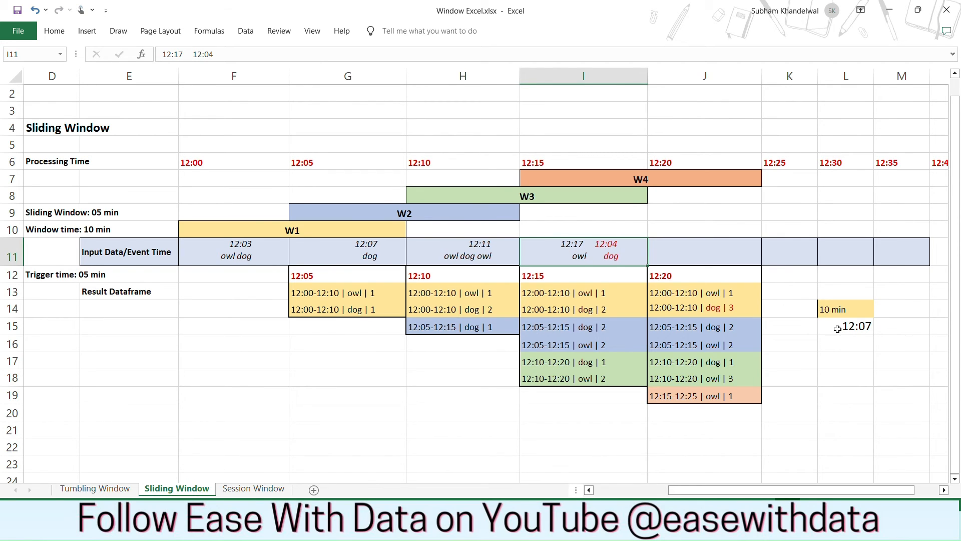
# Switch to the Session Window sheet showing sessions with a 5-minute gap duration.
pyautogui.click(845, 325)
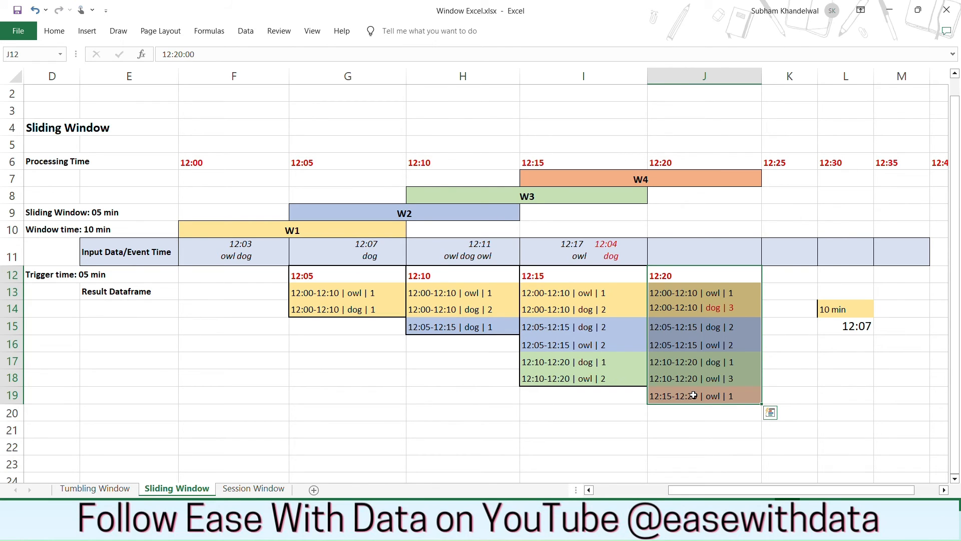
pyautogui.click(704, 429)
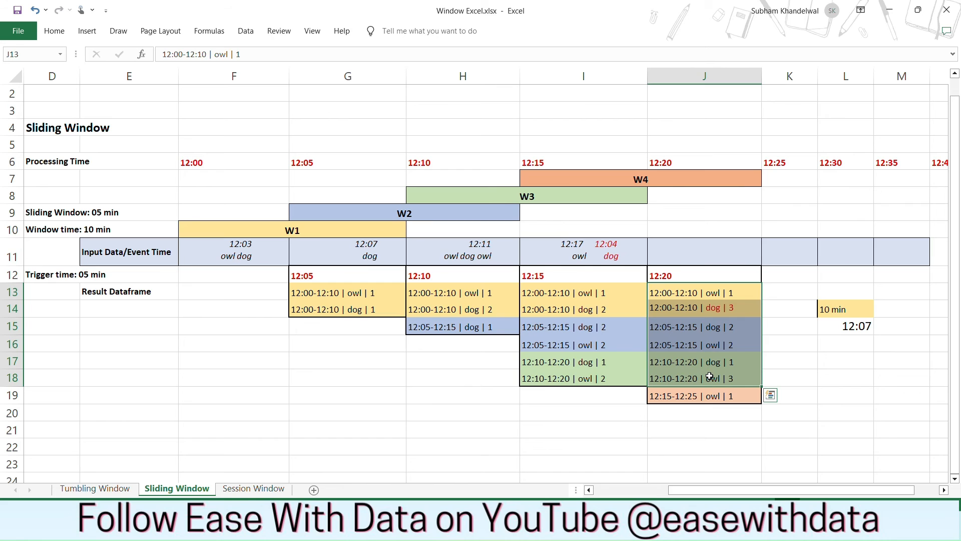
pyautogui.click(253, 487)
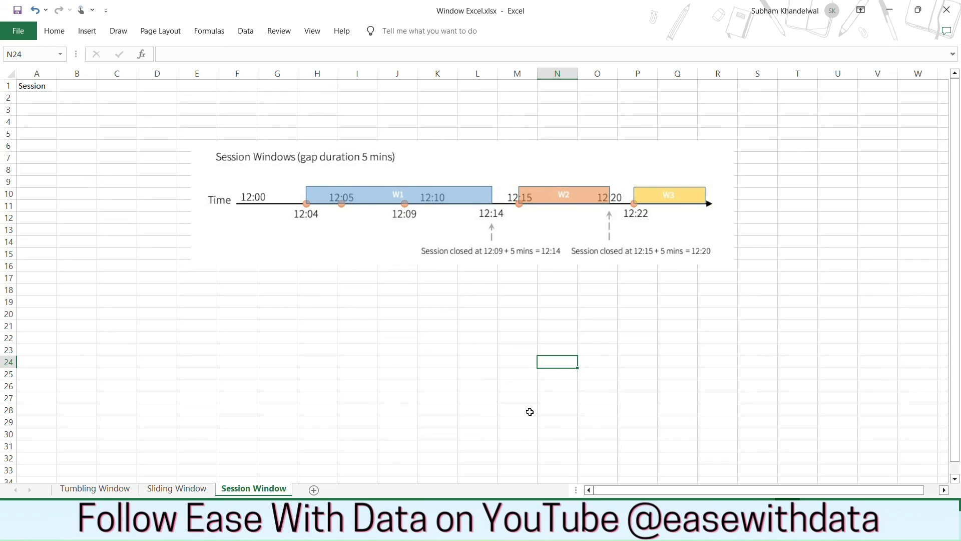
pyautogui.moveTo(249, 178)
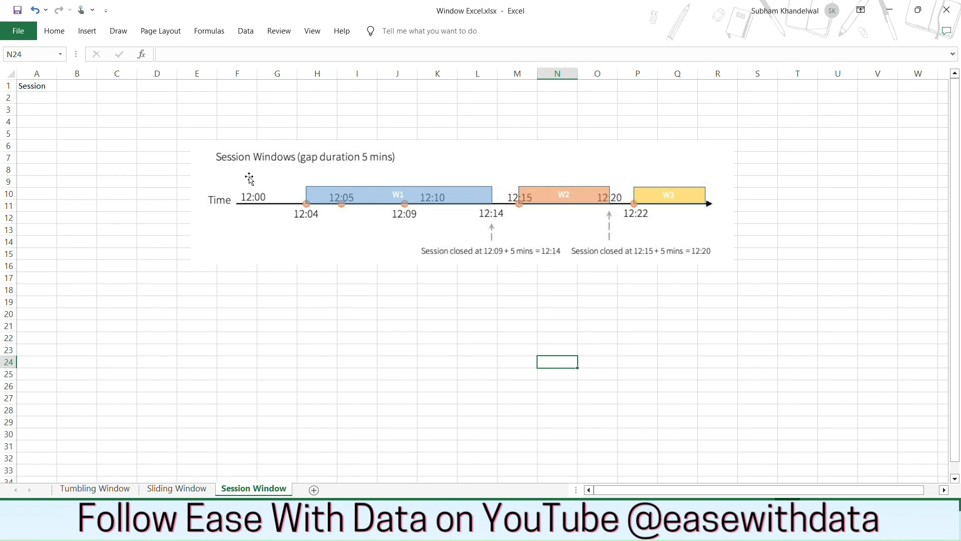
pyautogui.moveTo(305, 211)
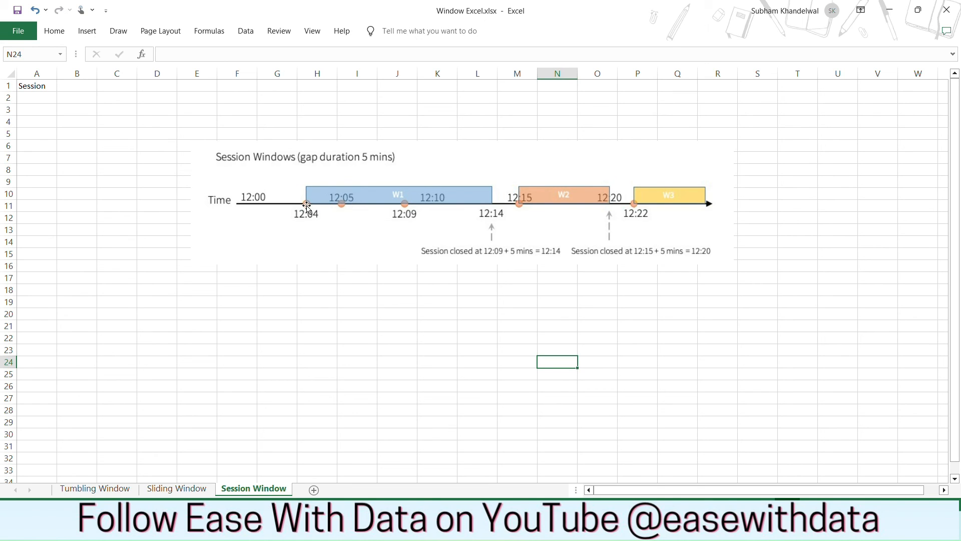
pyautogui.moveTo(381, 217)
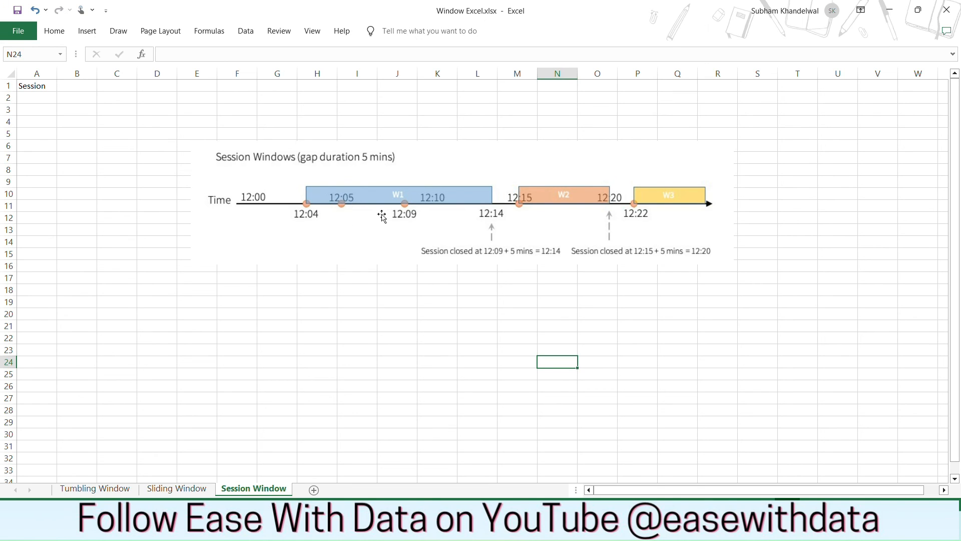
pyautogui.moveTo(420, 222)
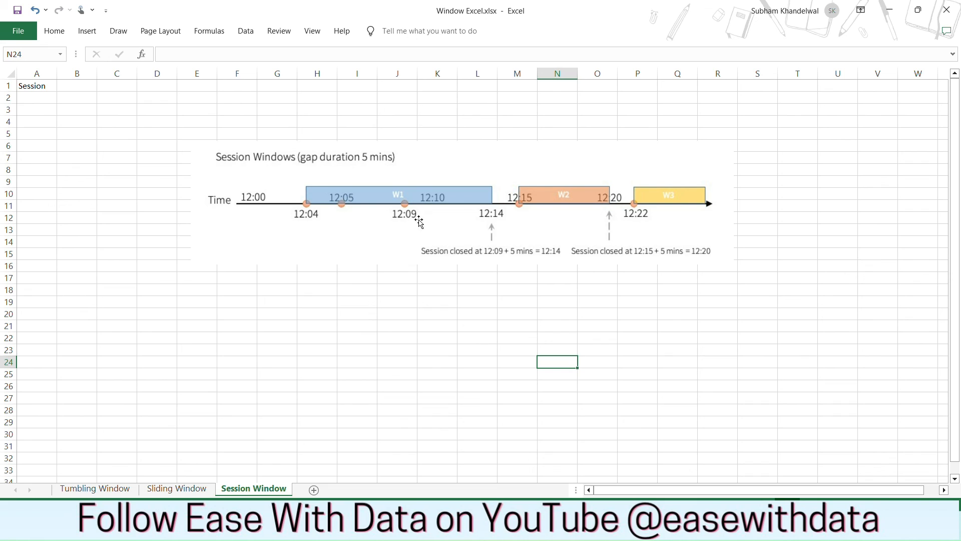
pyautogui.moveTo(500, 222)
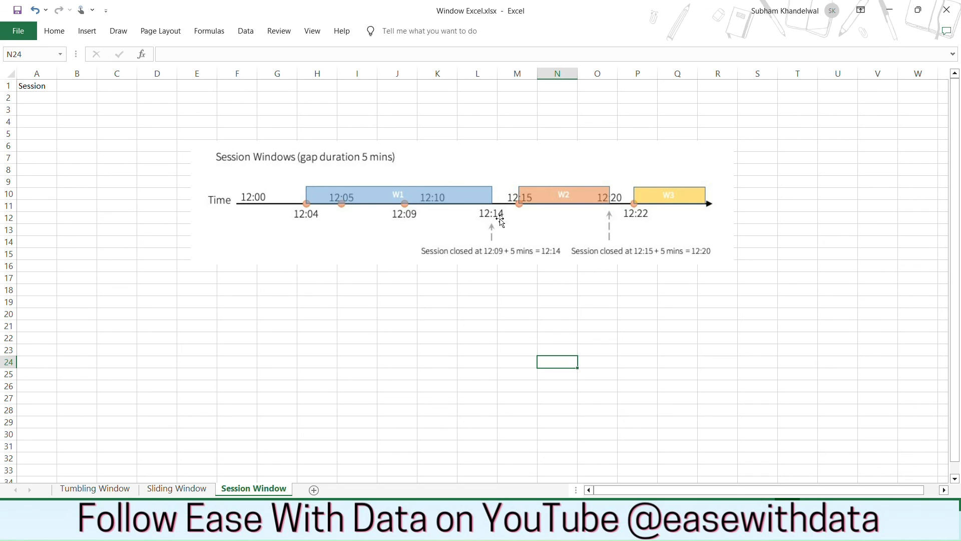
pyautogui.moveTo(512, 259)
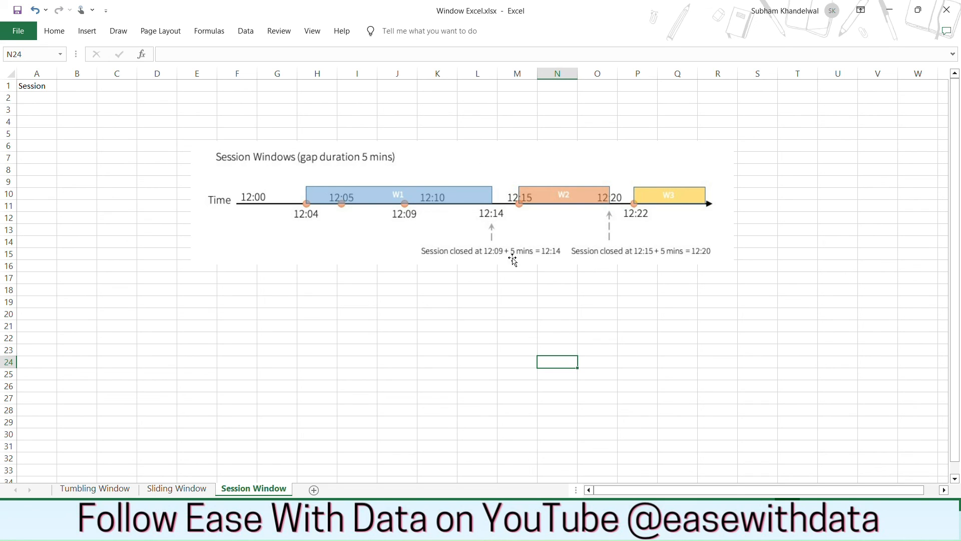
pyautogui.moveTo(513, 160)
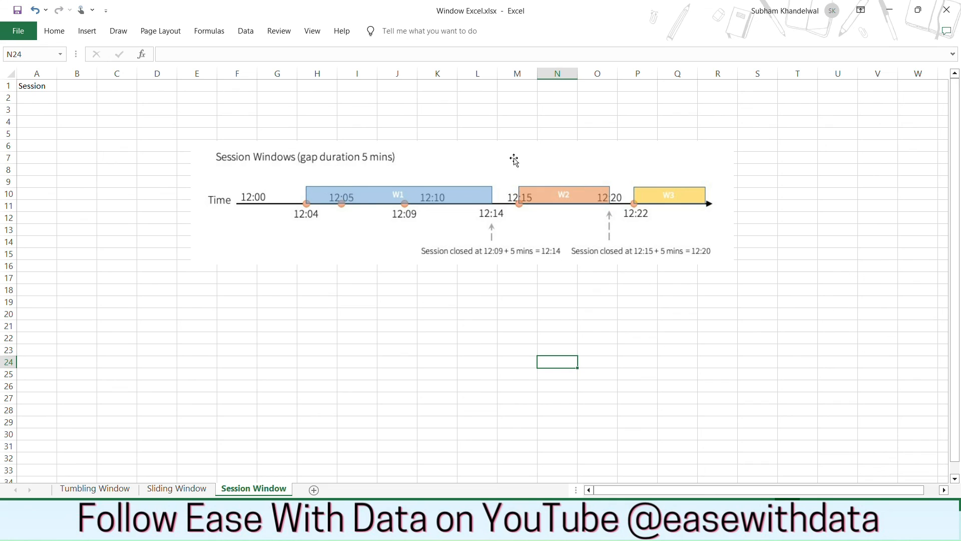
pyautogui.moveTo(520, 216)
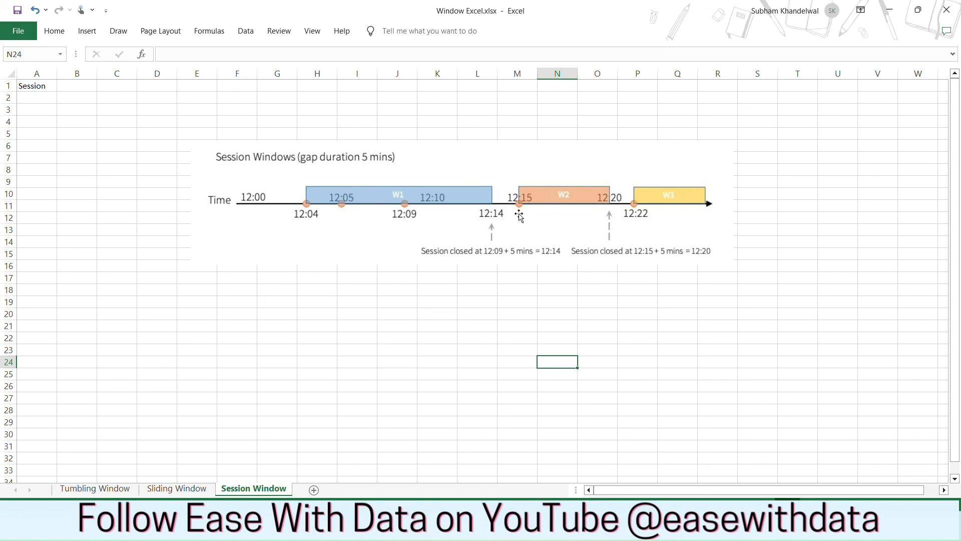
pyautogui.moveTo(607, 216)
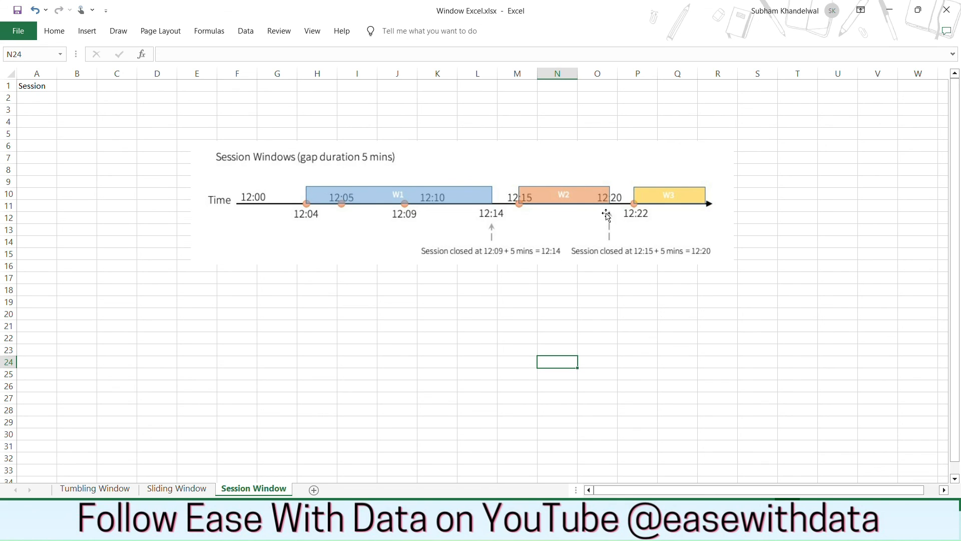
pyautogui.moveTo(610, 186)
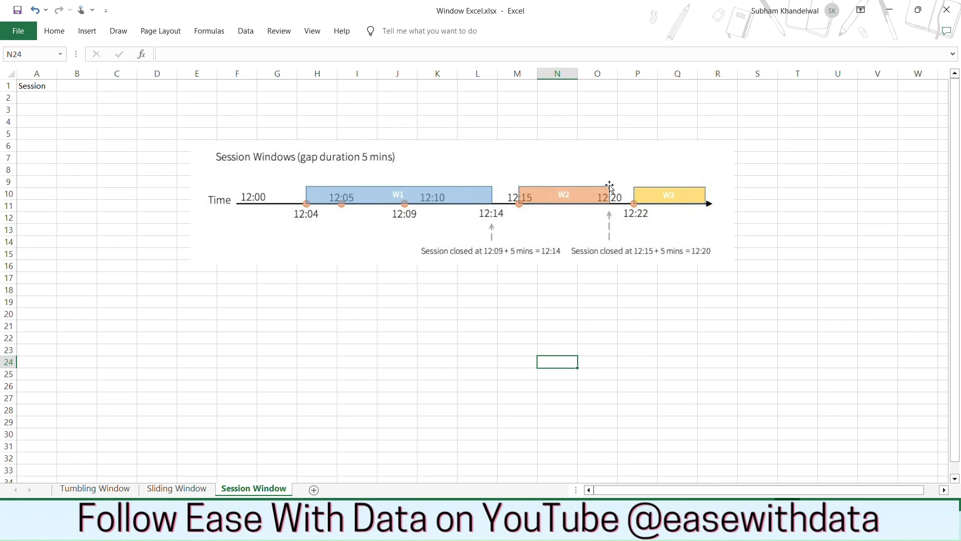
pyautogui.moveTo(610, 212)
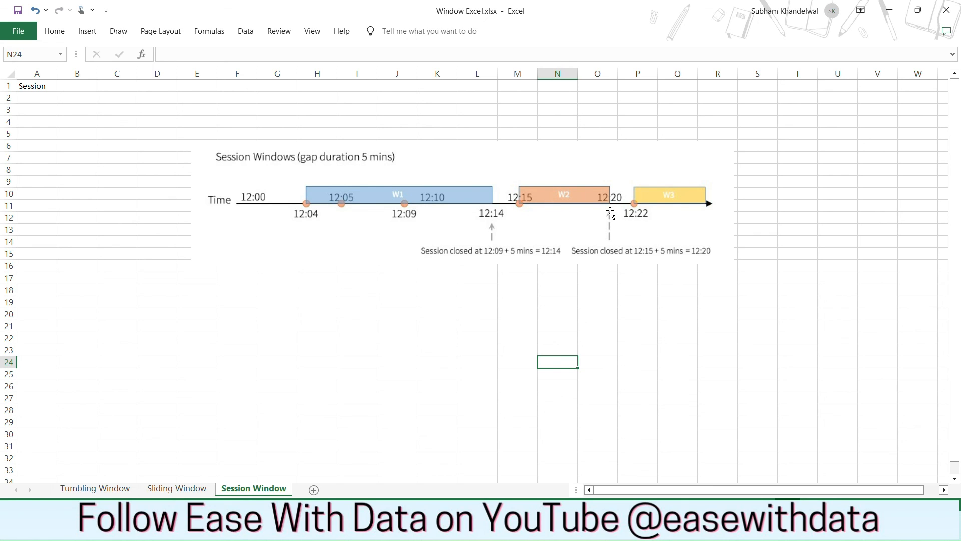